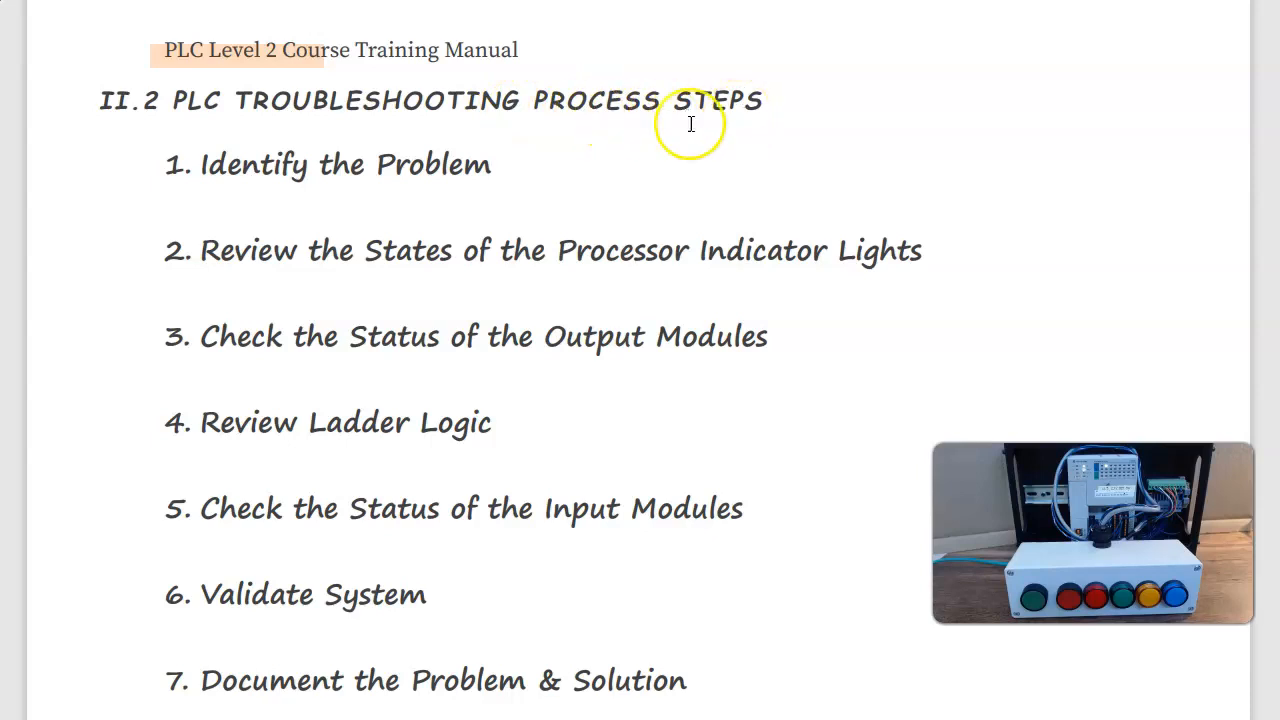
mouse_move(204, 164)
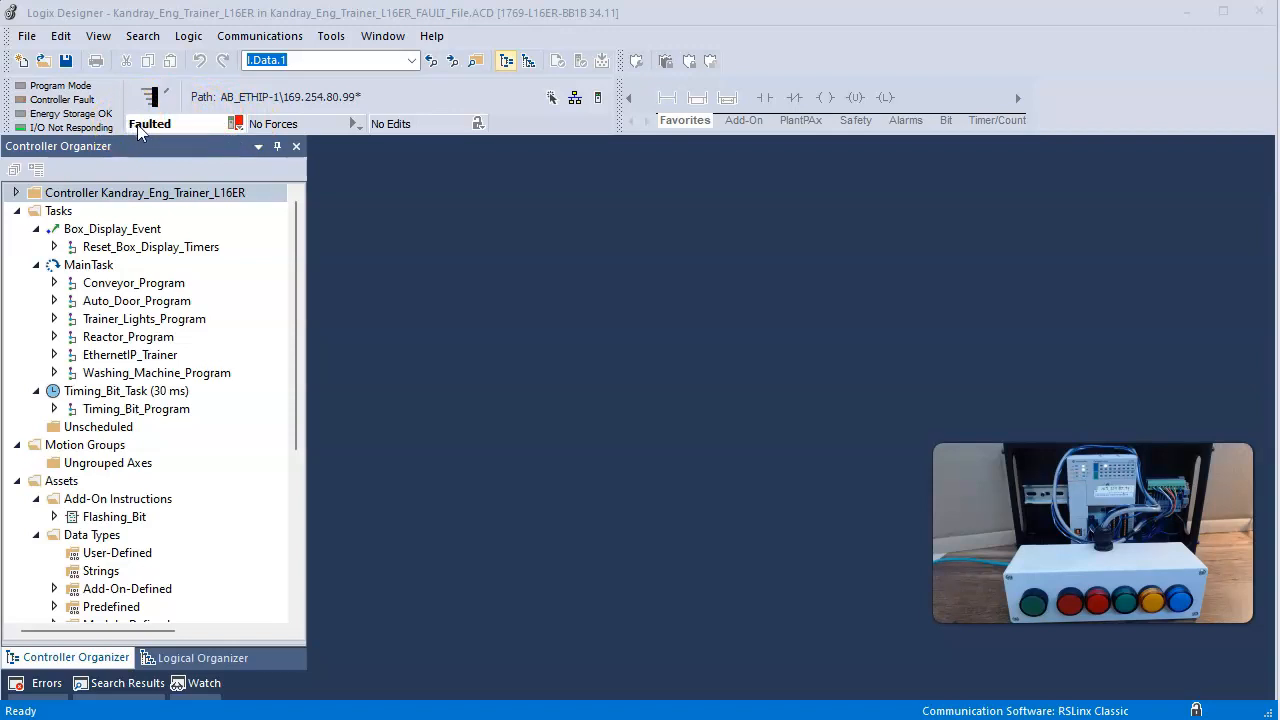
Step: Show the controller's Major Faults record with the Type 03 I/O Fault, code 23, highlighting 'I/O Fault'
click(240, 124)
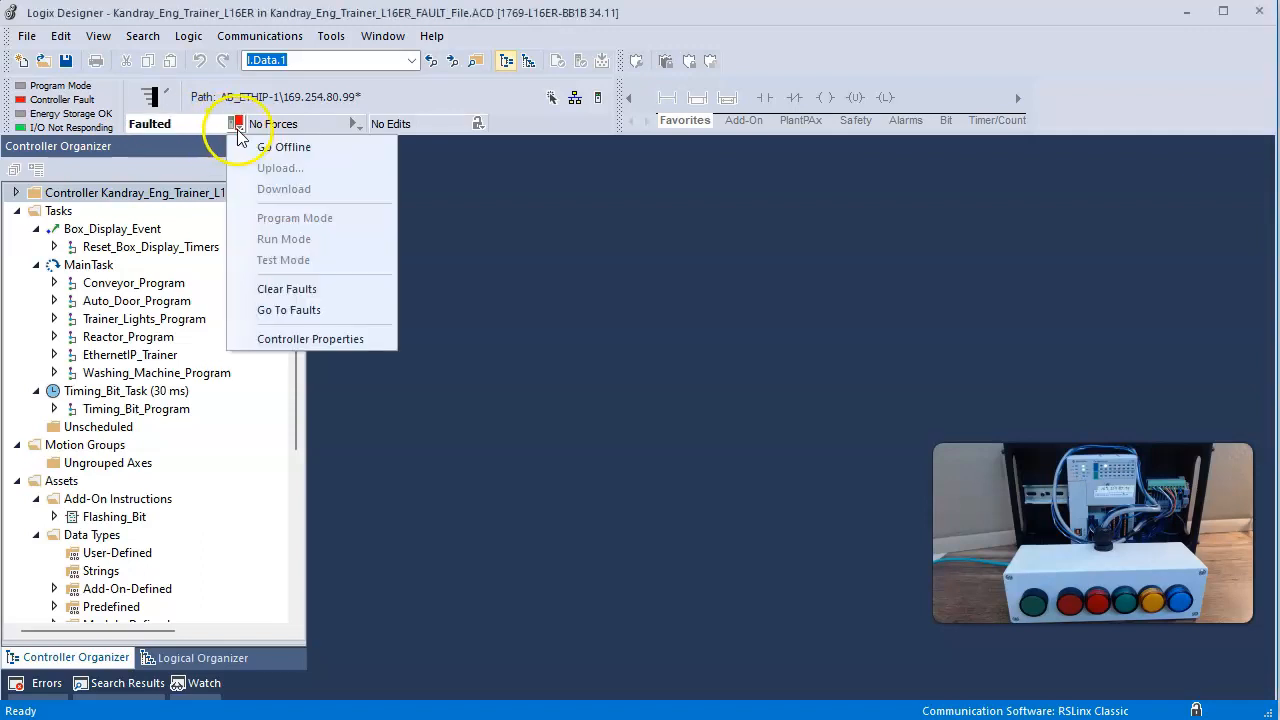
mouse_move(288, 288)
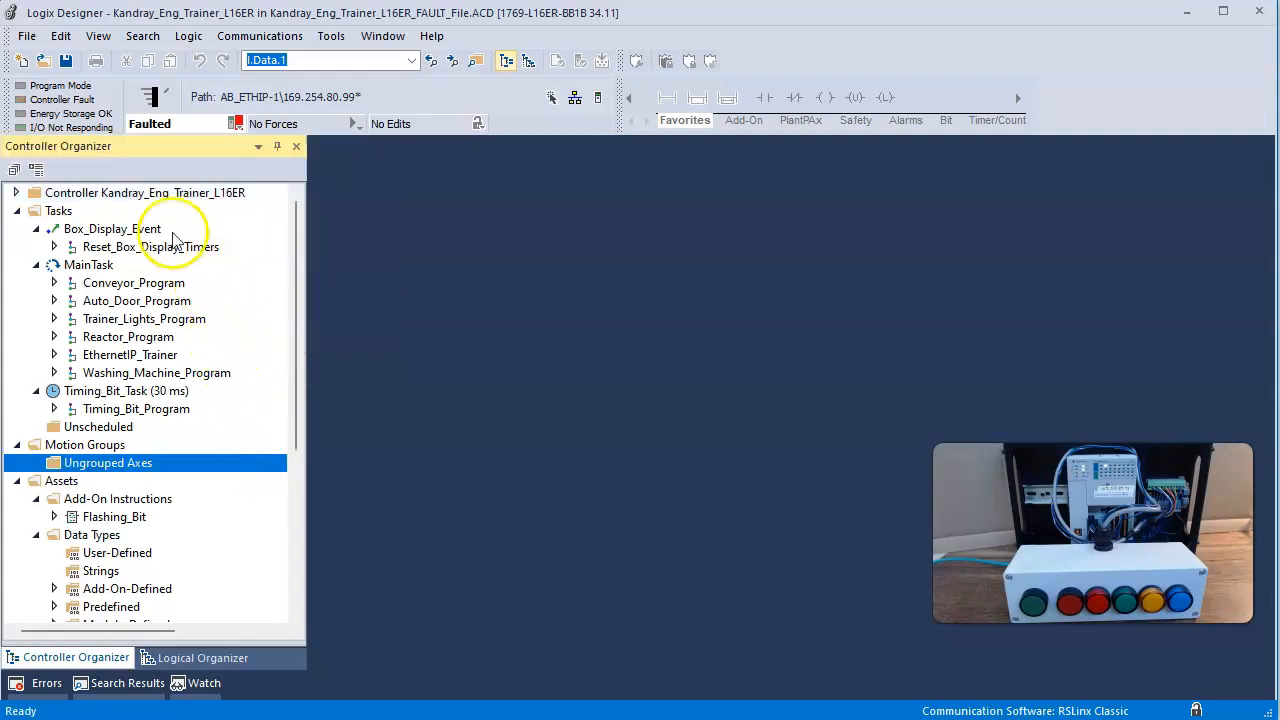
click(144, 192)
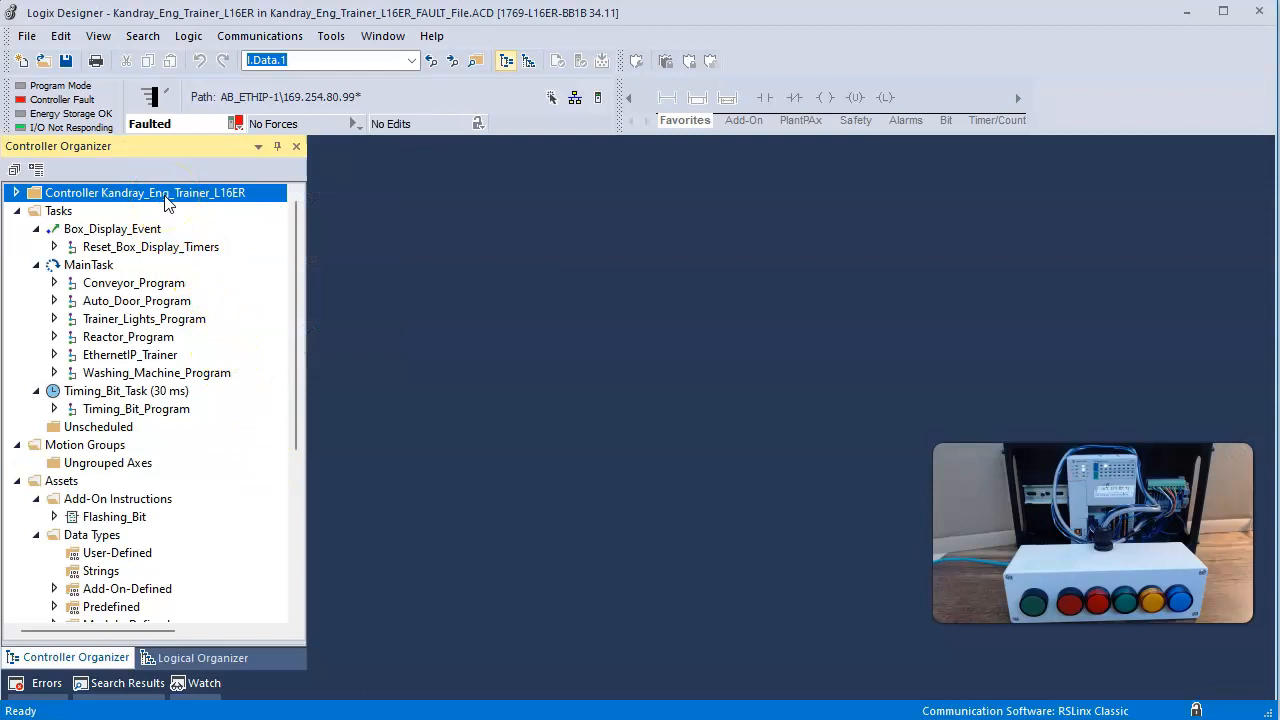
right_click(144, 192)
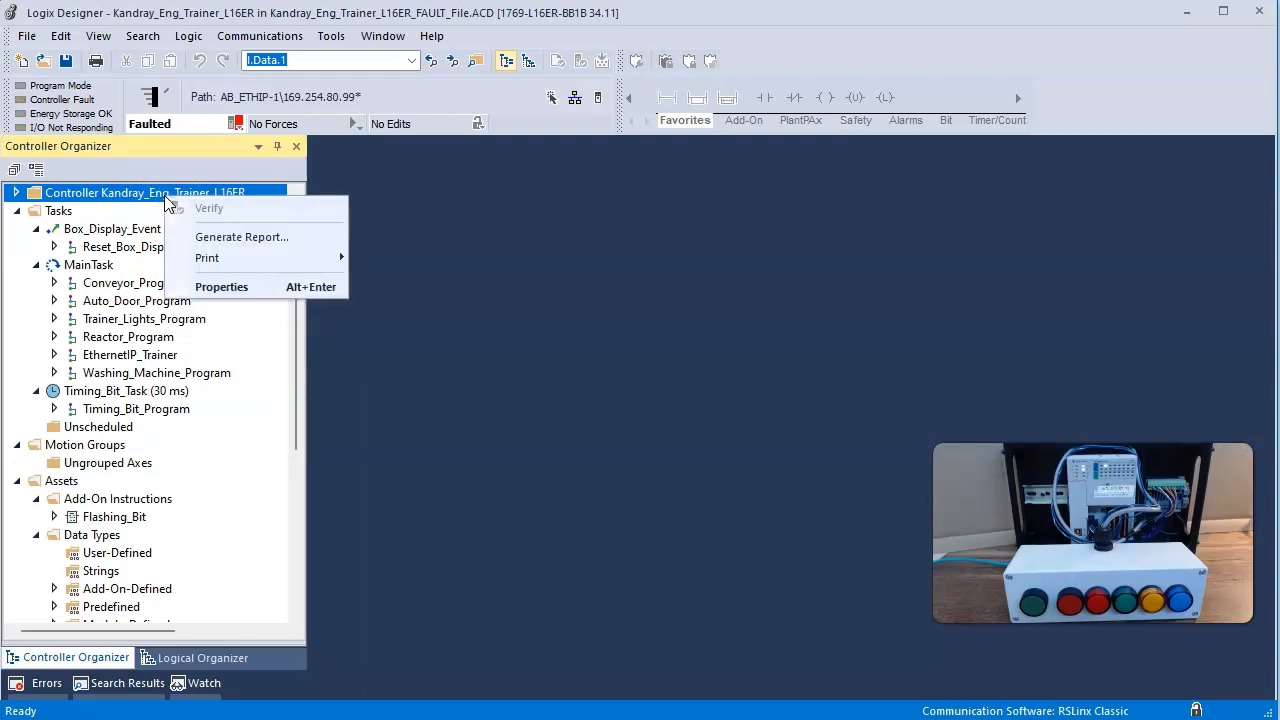
click(220, 288)
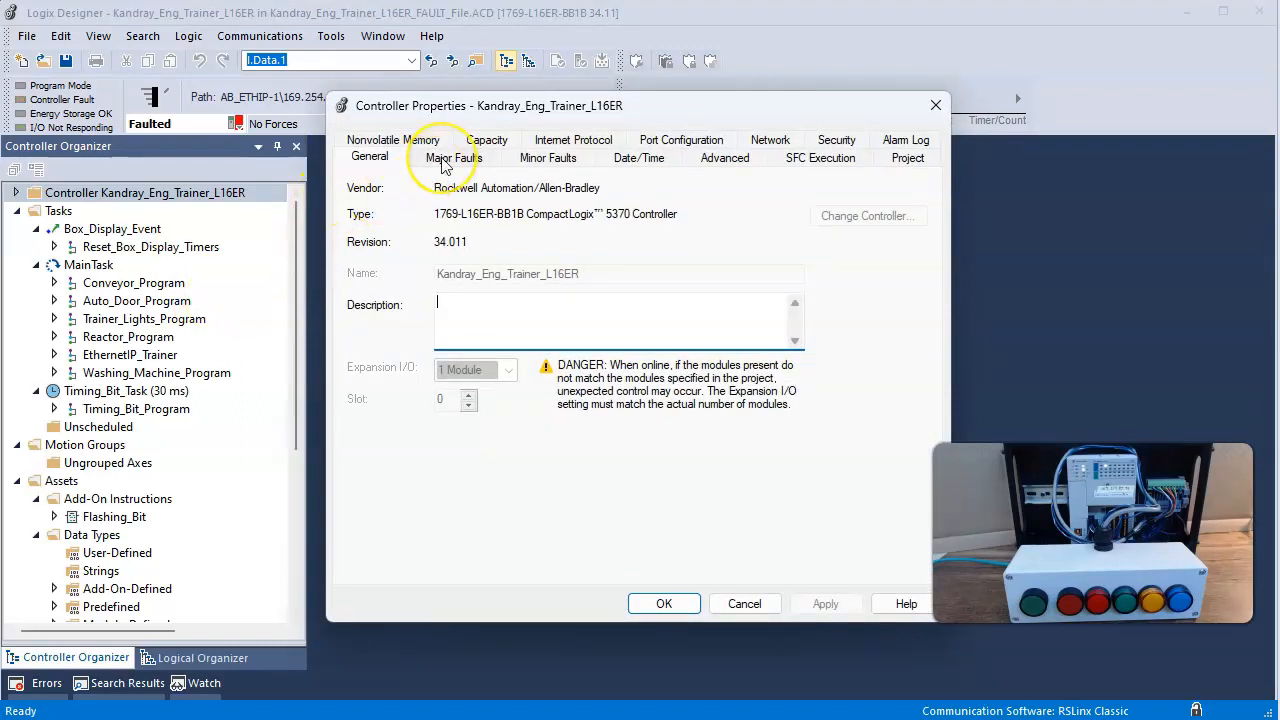
click(454, 156)
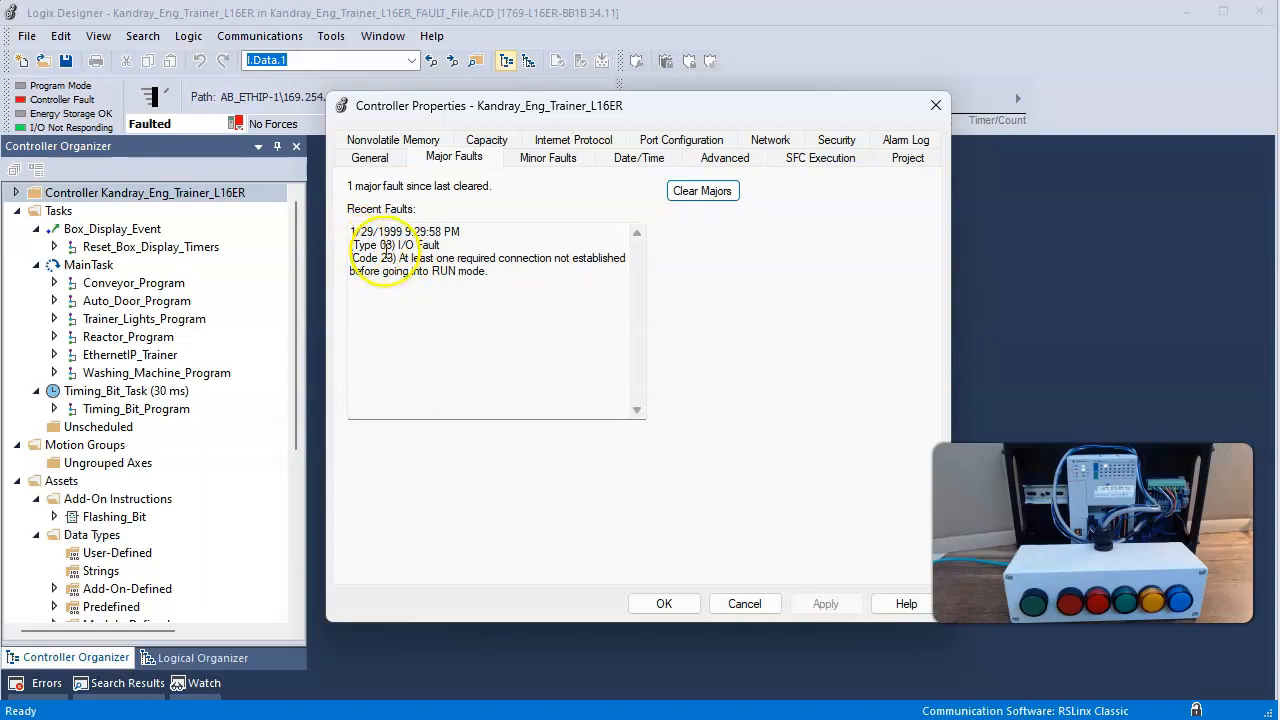
double_click(420, 244)
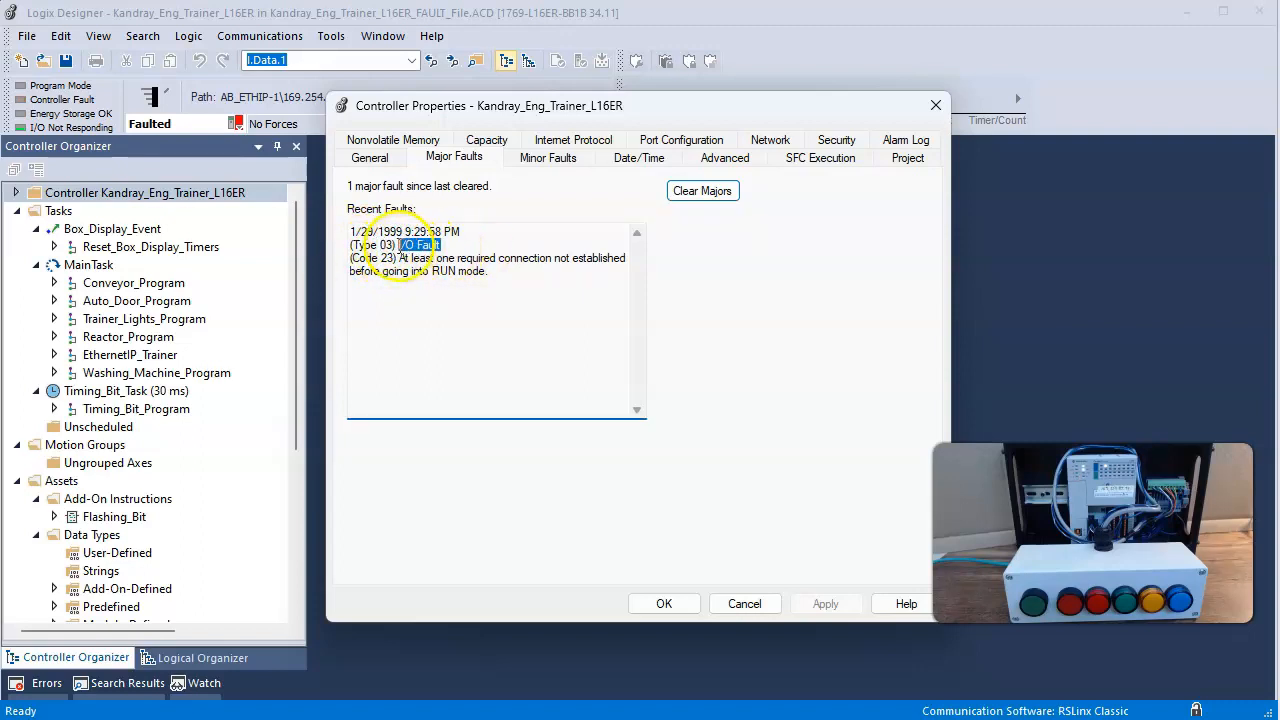
mouse_move(428, 348)
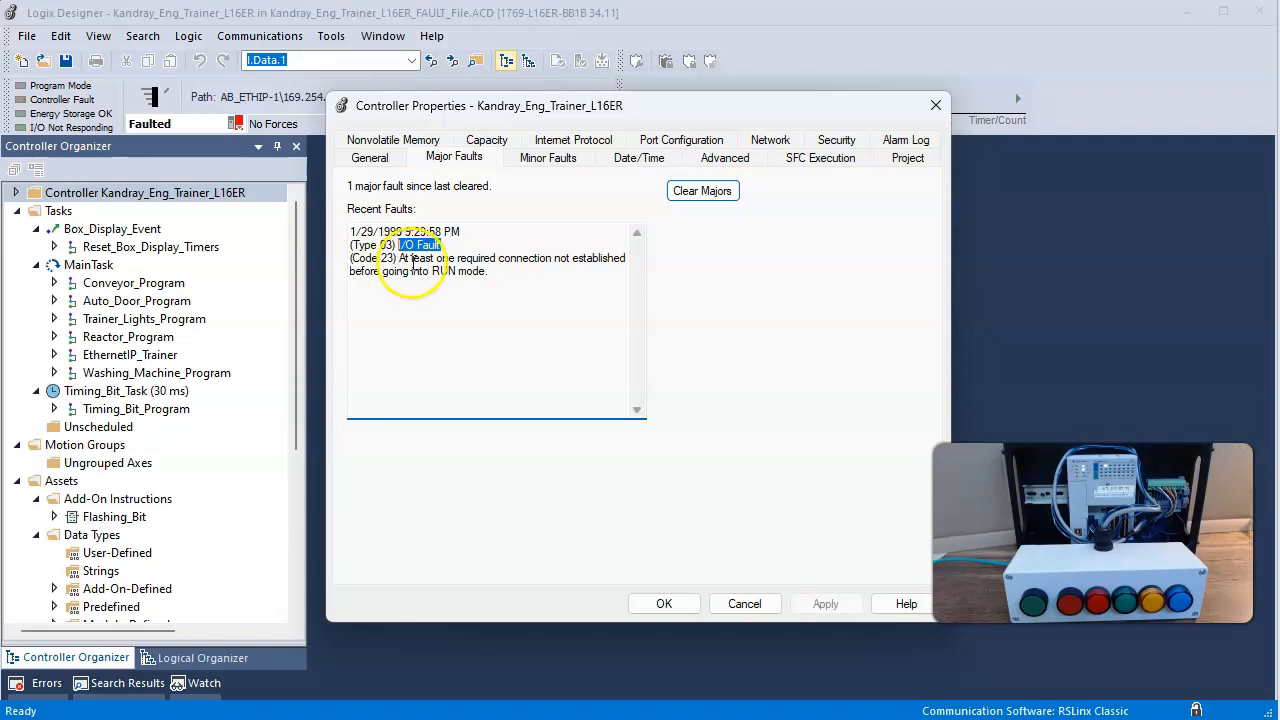
mouse_move(556, 276)
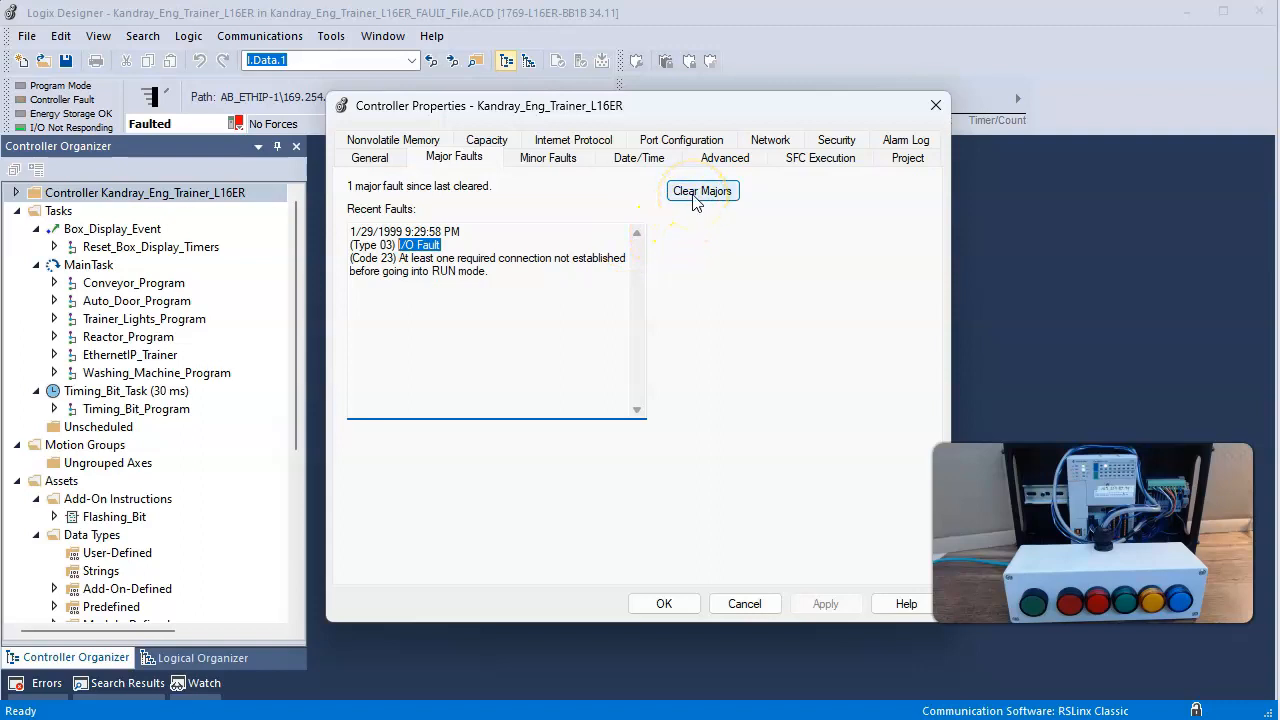
Step: Clear the recorded major fault so the controller reports no major faults in Rem Prog
click(702, 190)
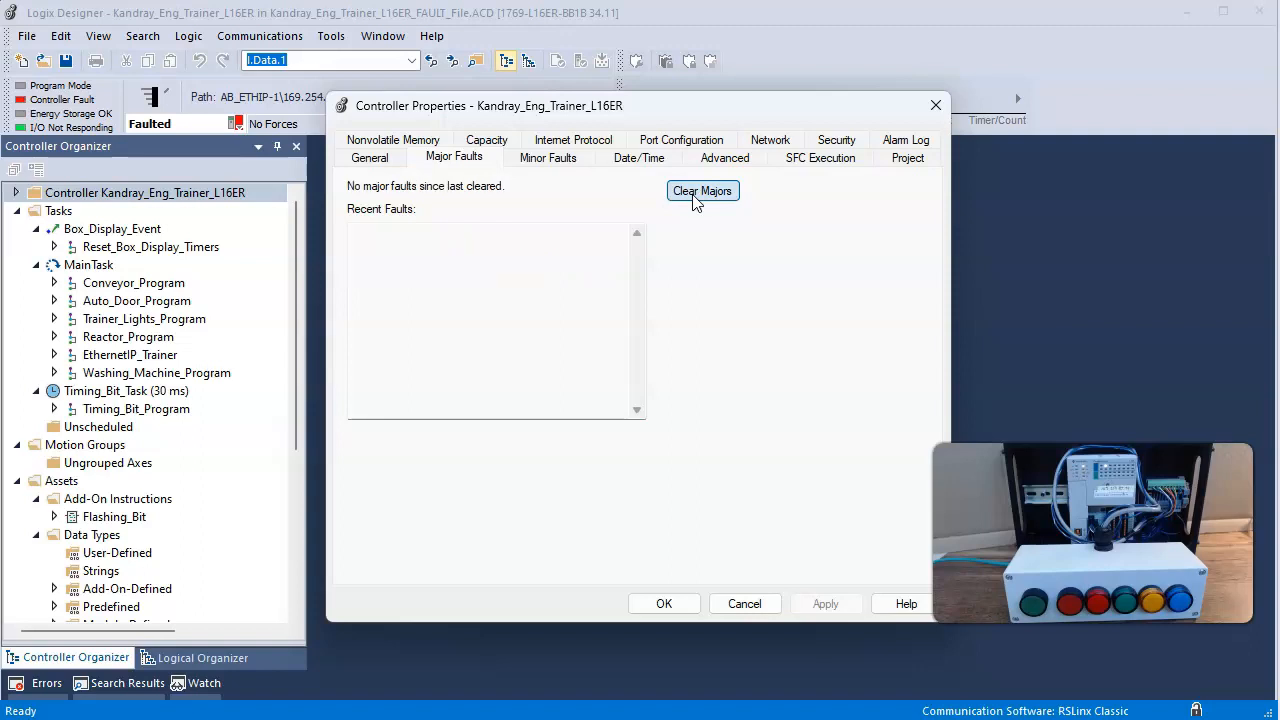
click(702, 192)
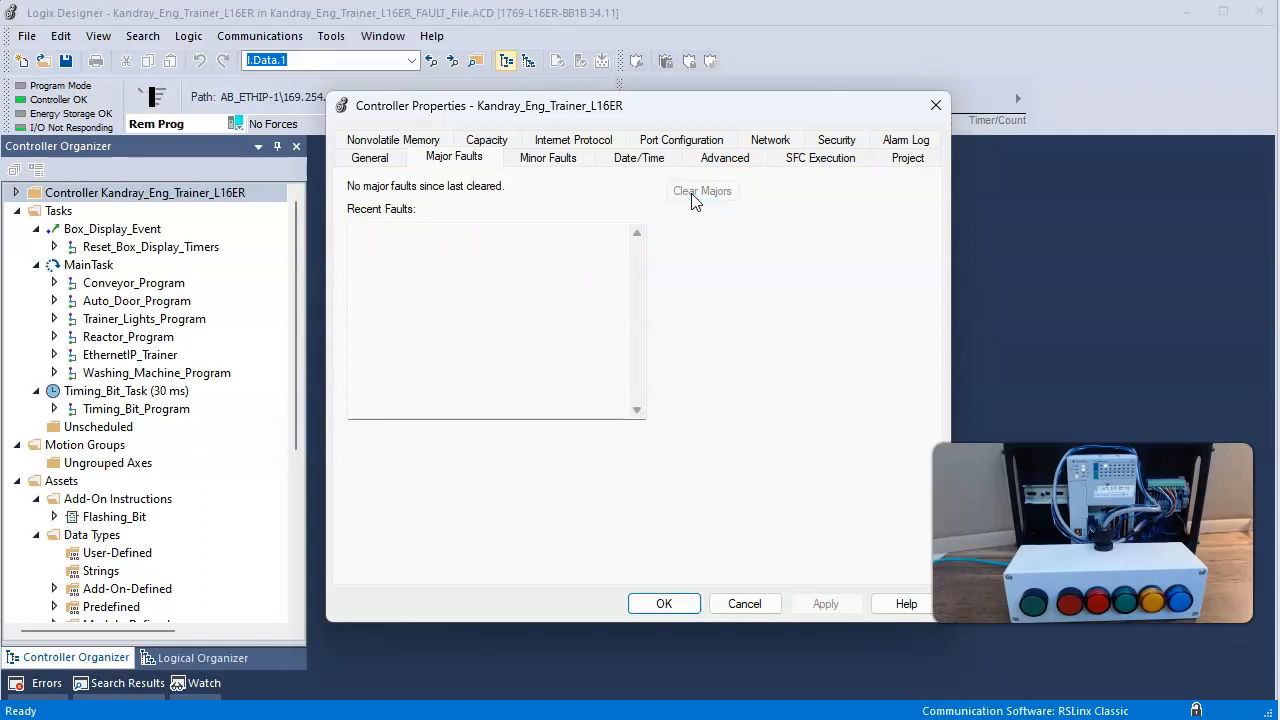
mouse_move(190, 130)
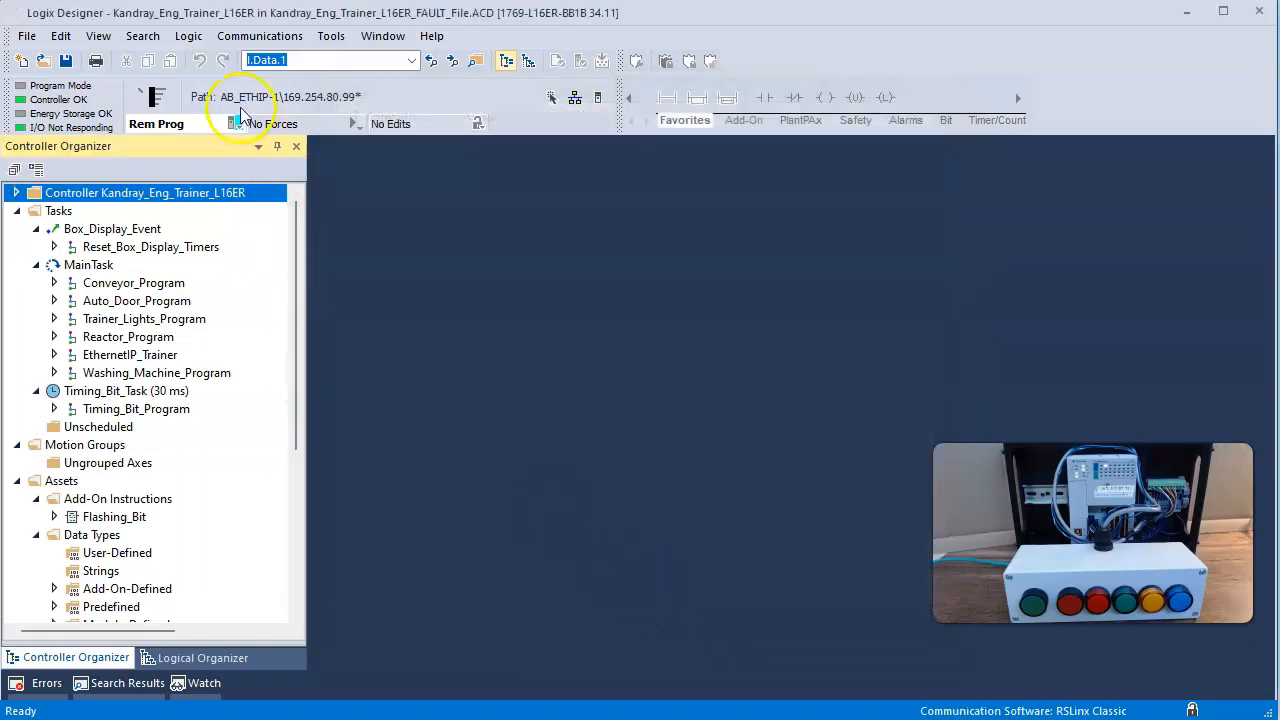
Step: Request Remote Run from the mode dropdown, confirm it, and acknowledge the incomplete transition warning
click(236, 124)
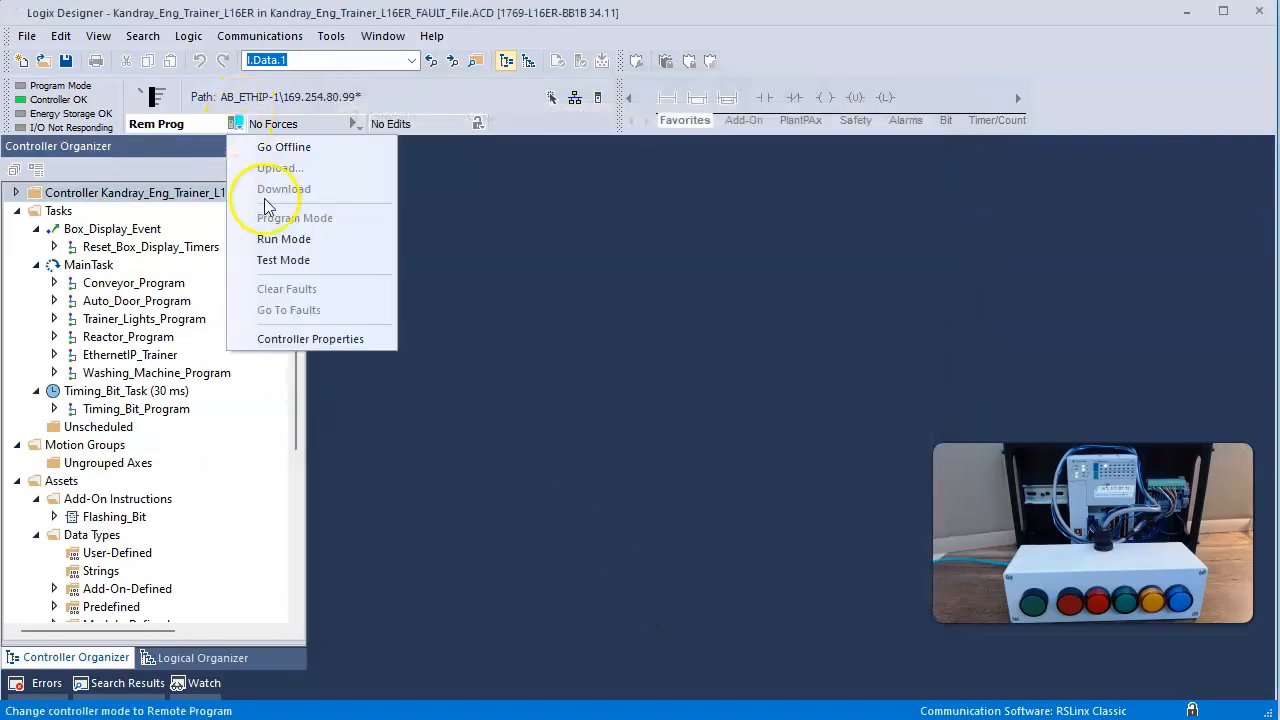
mouse_move(284, 238)
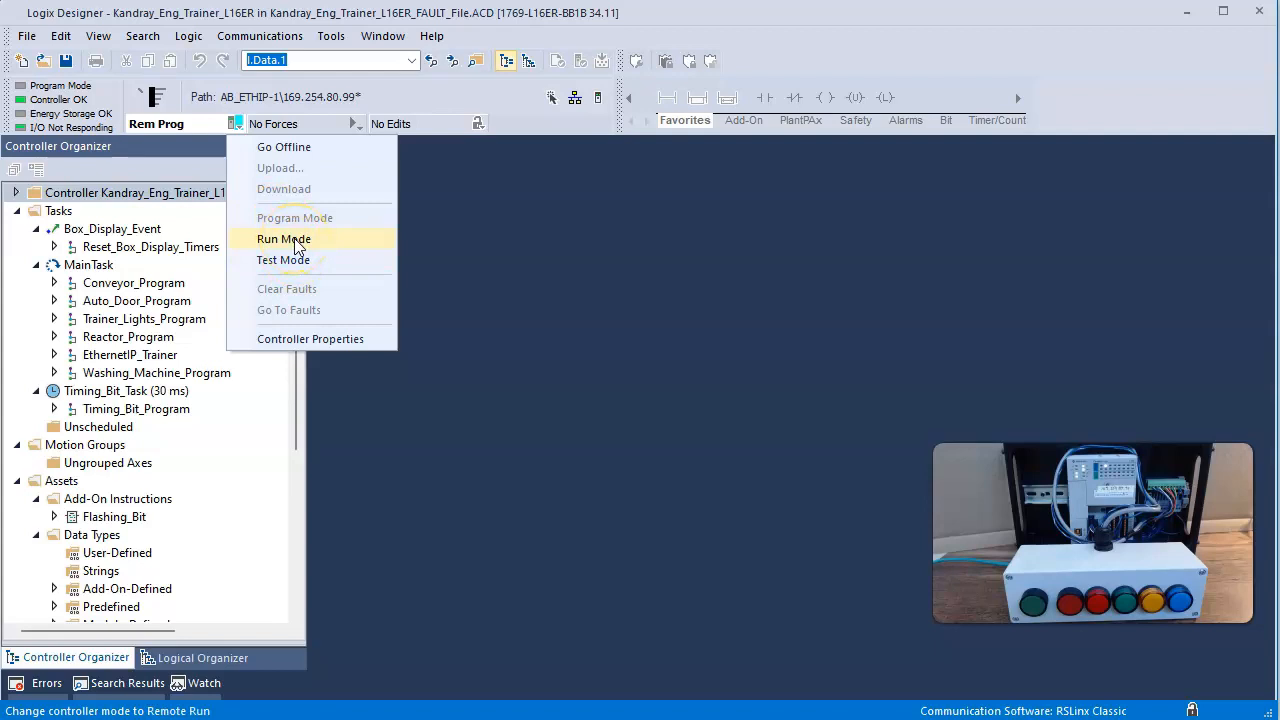
click(284, 238)
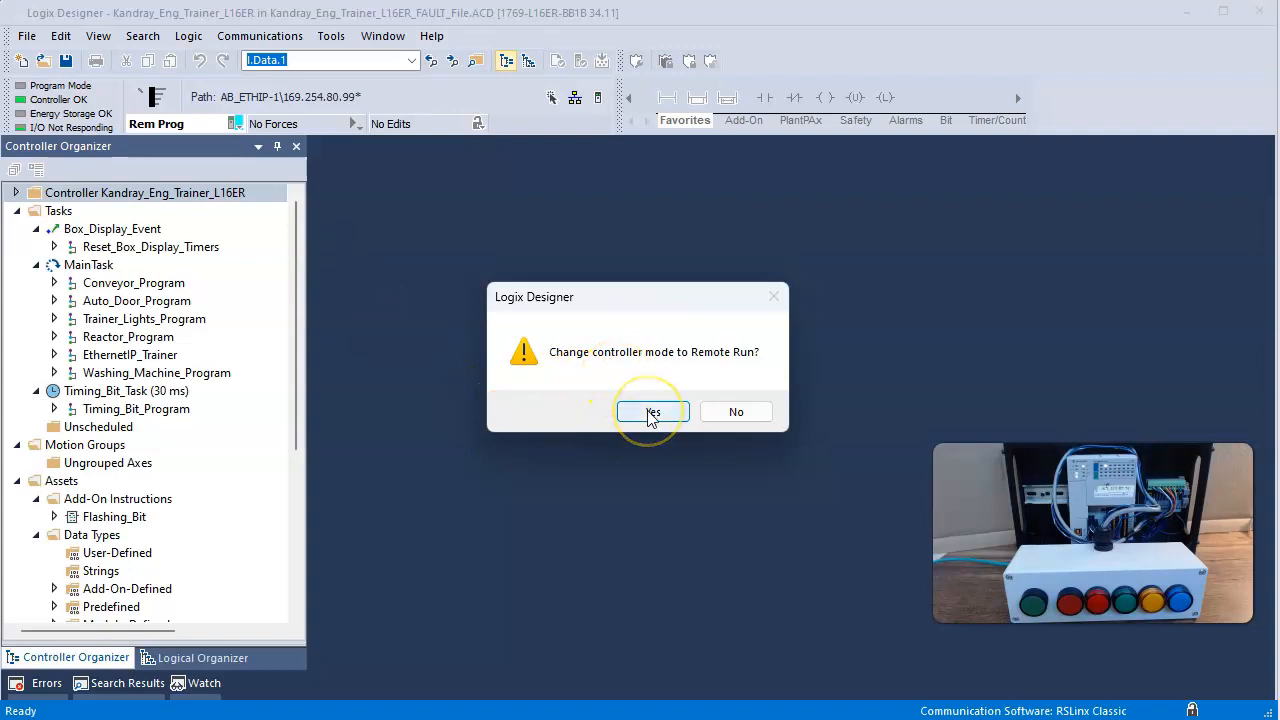
click(652, 412)
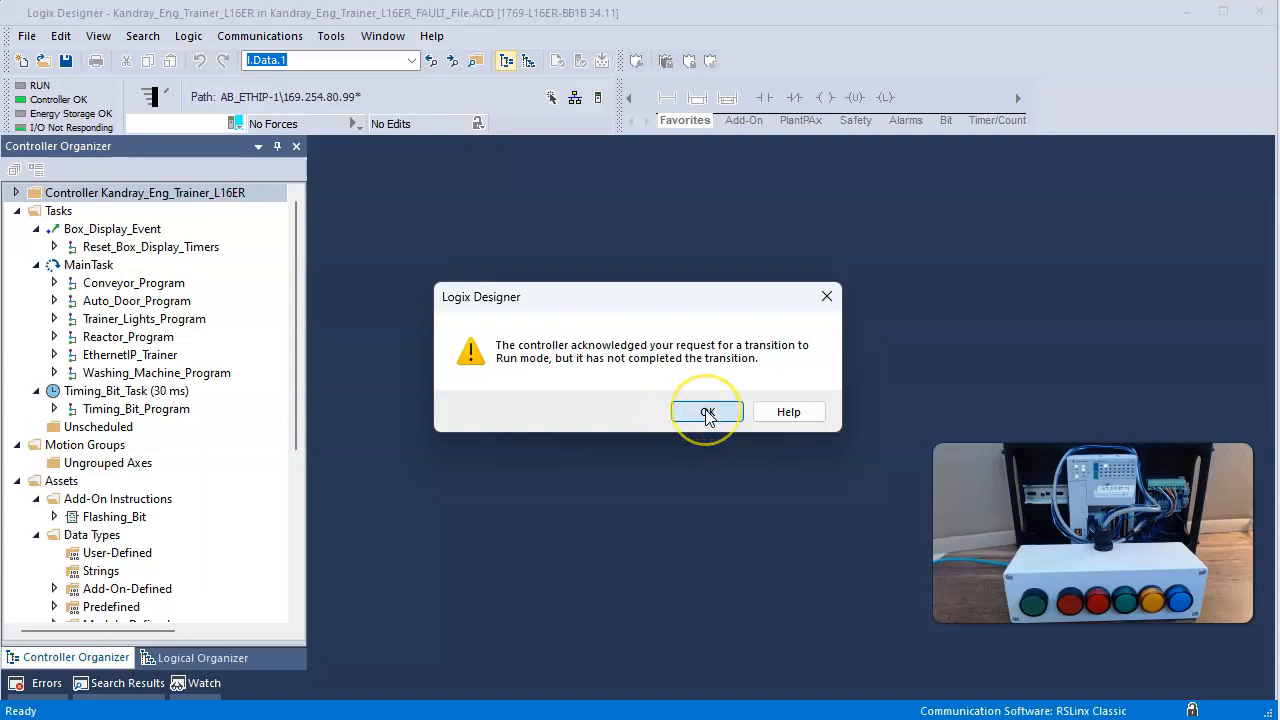
click(706, 412)
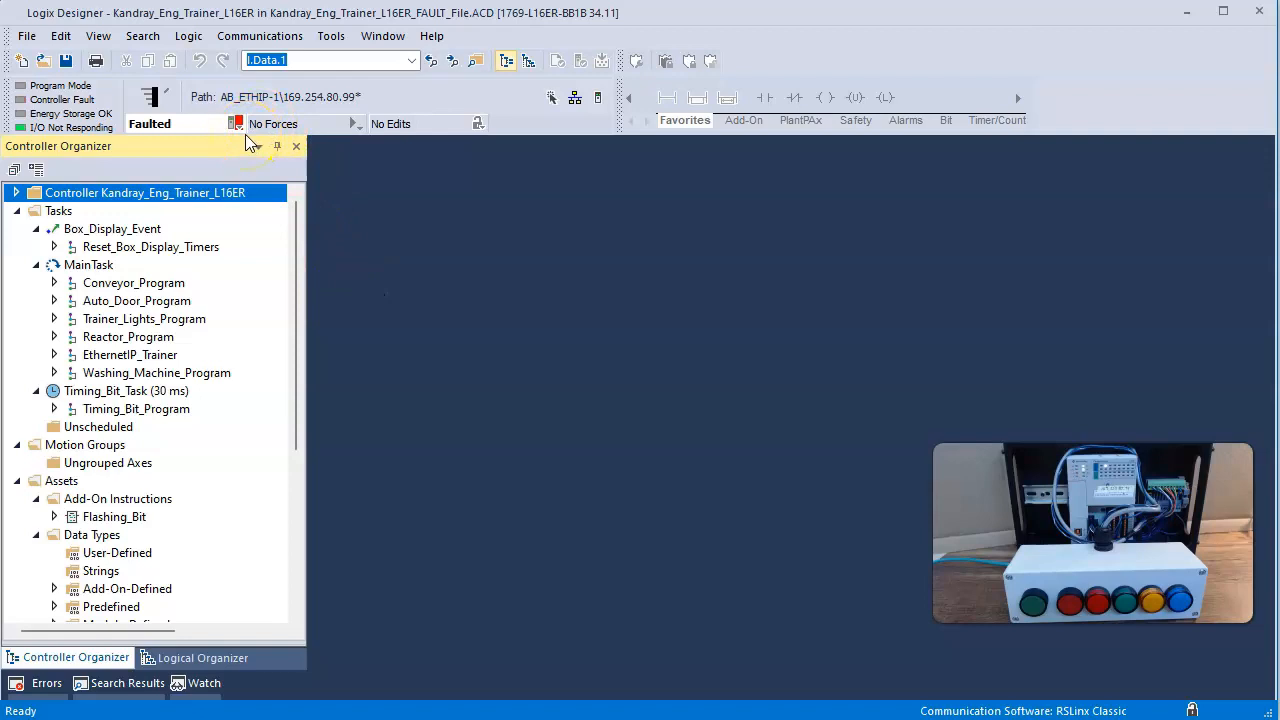
right_click(144, 192)
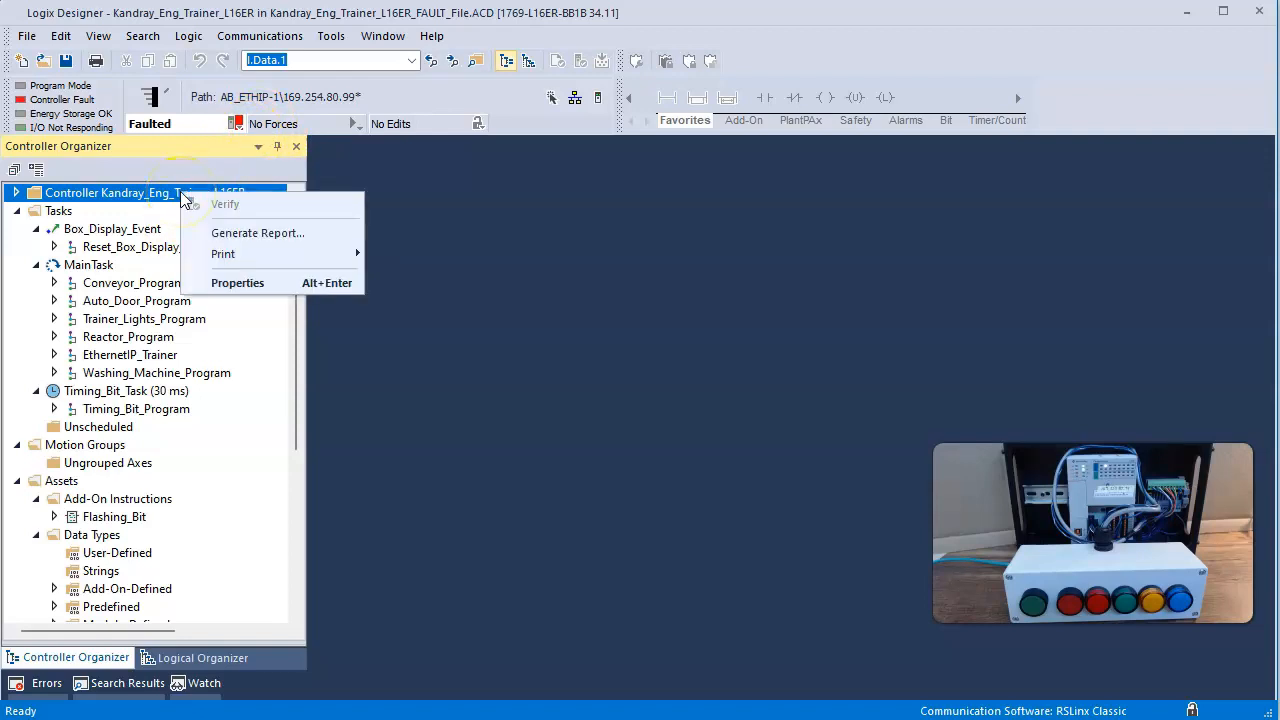
click(236, 282)
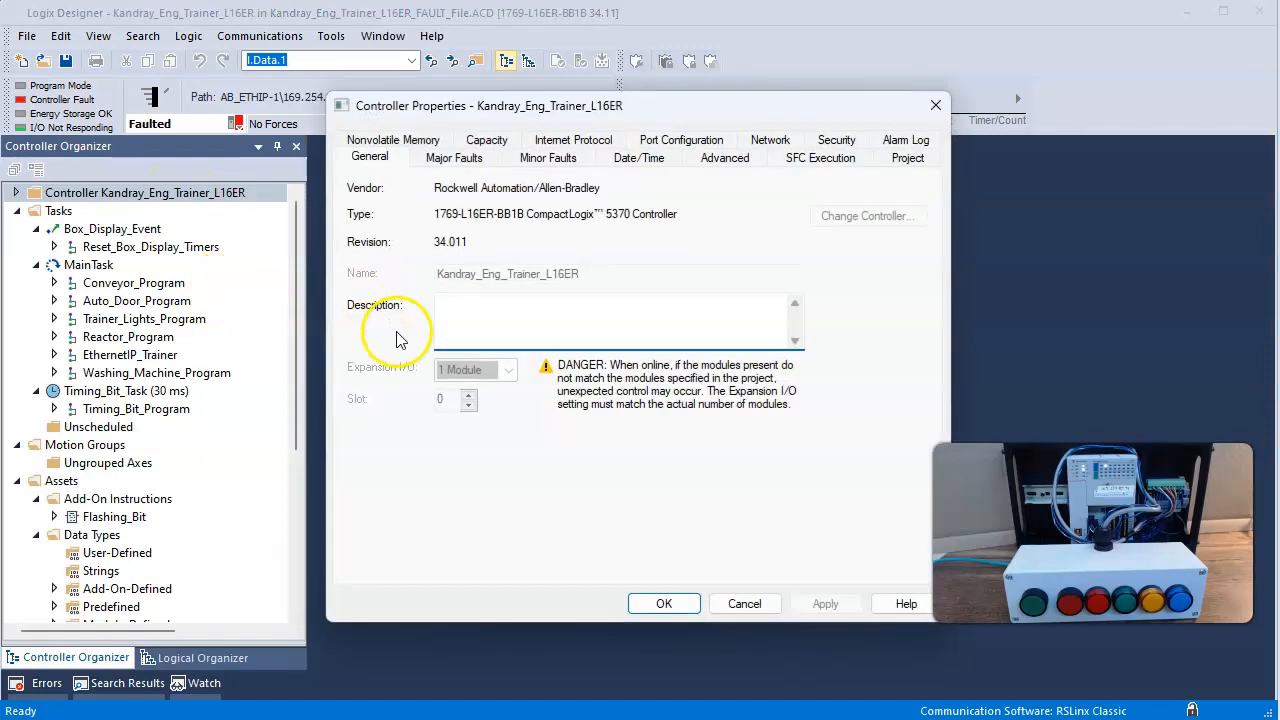
click(452, 156)
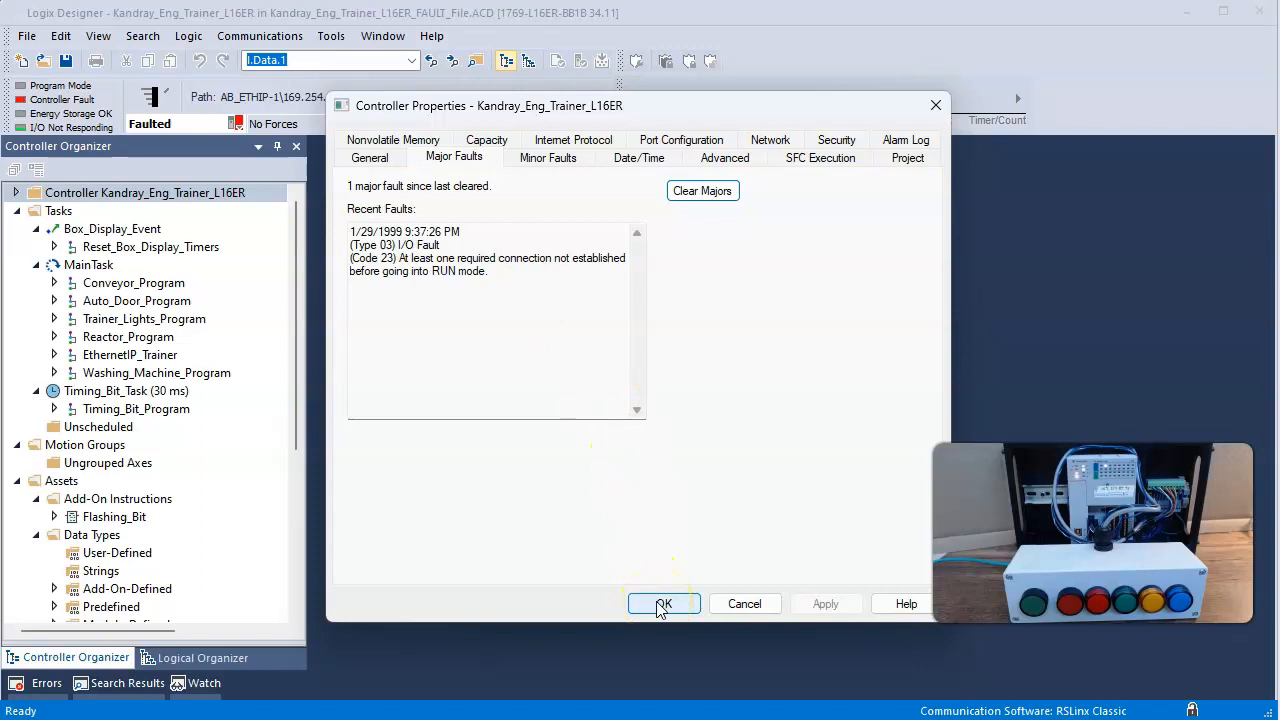
click(664, 604)
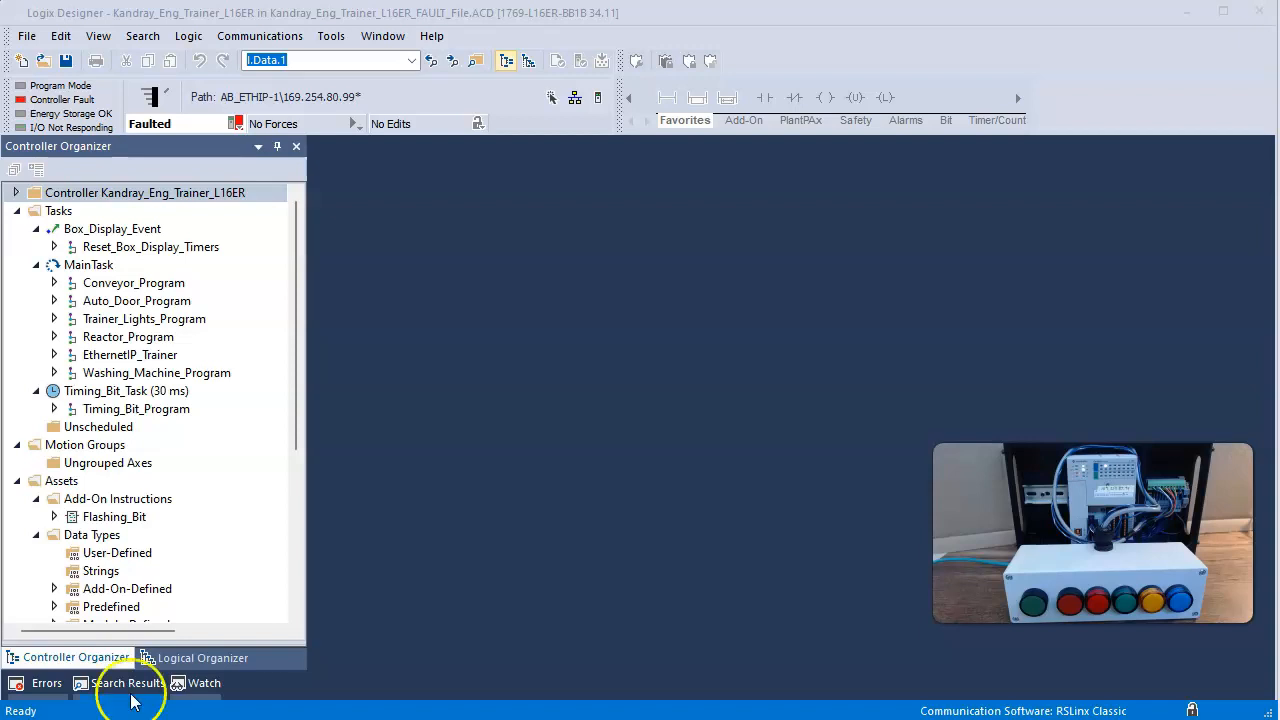
Step: Show the faulted controller's Go Offline, Clear Faults and Go To Faults options
click(236, 124)
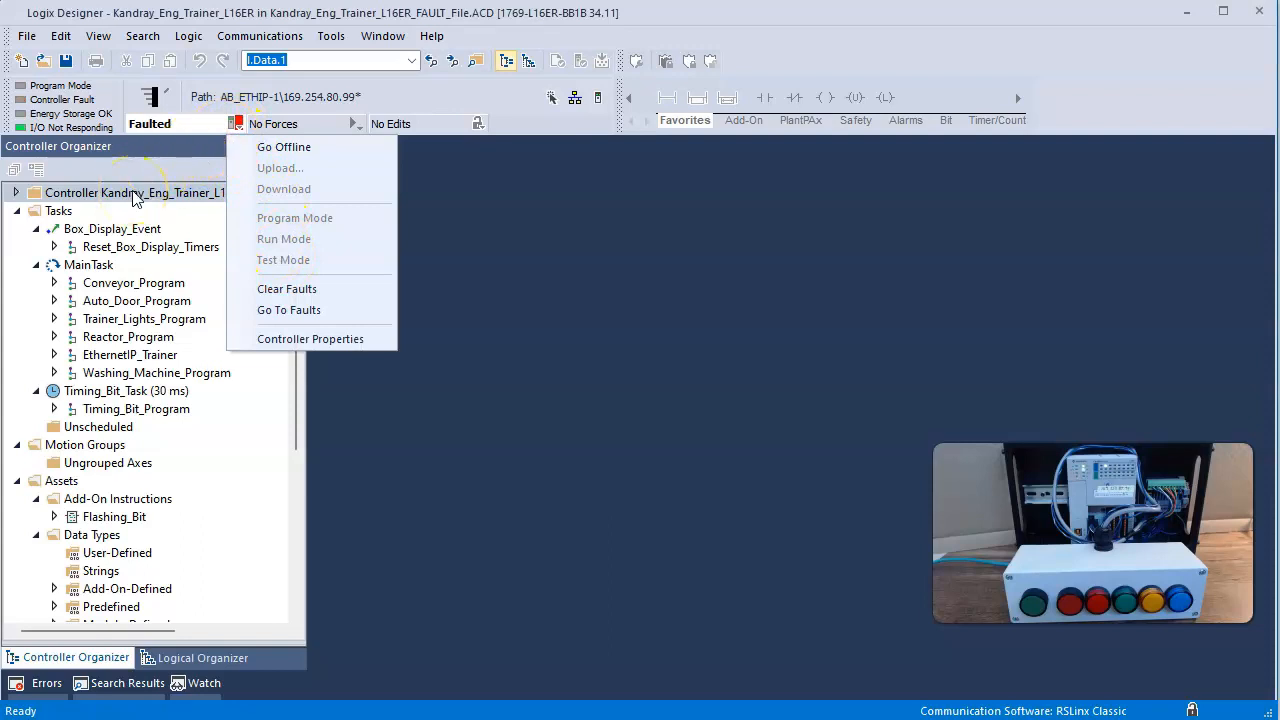
mouse_move(288, 148)
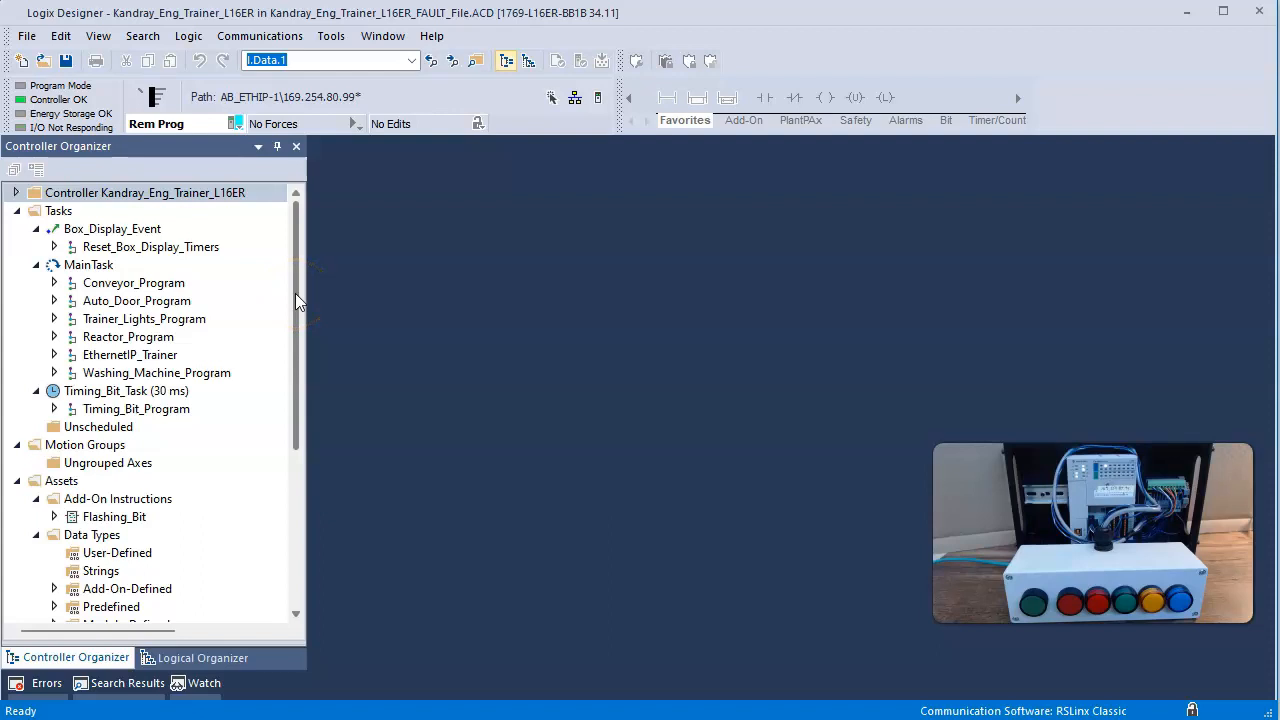
scroll(down, 3)
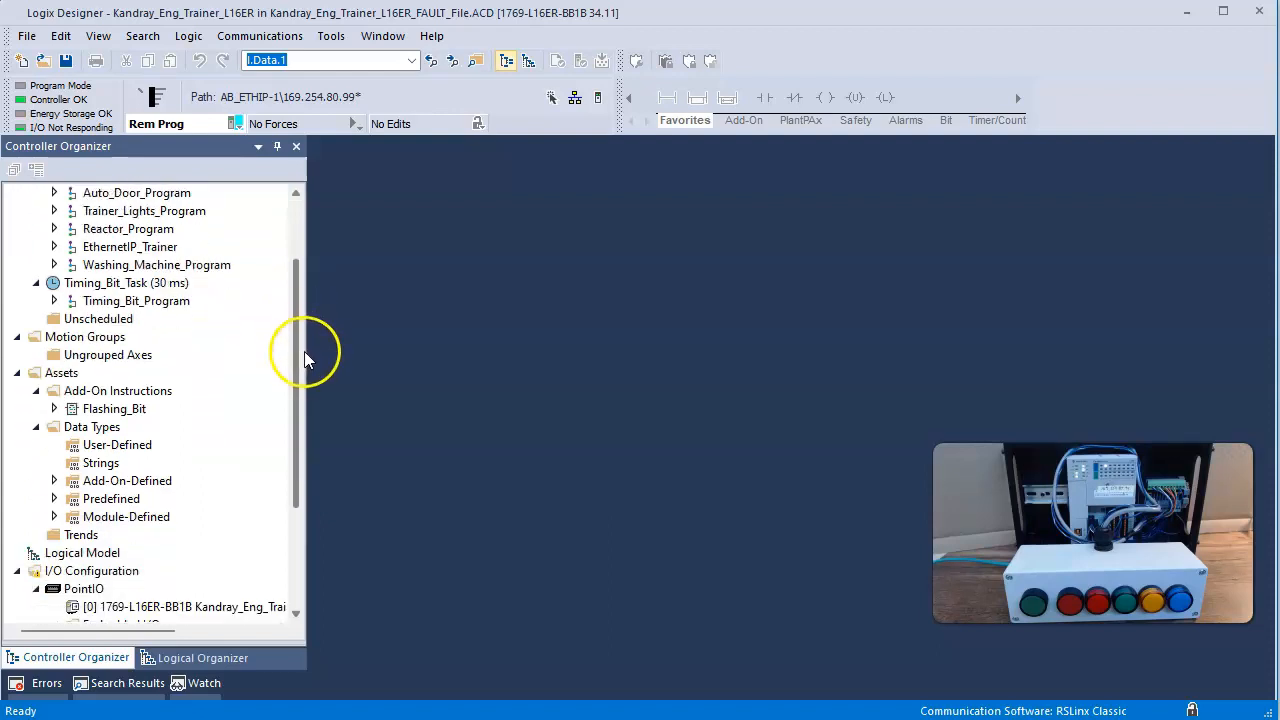
scroll(down, 3)
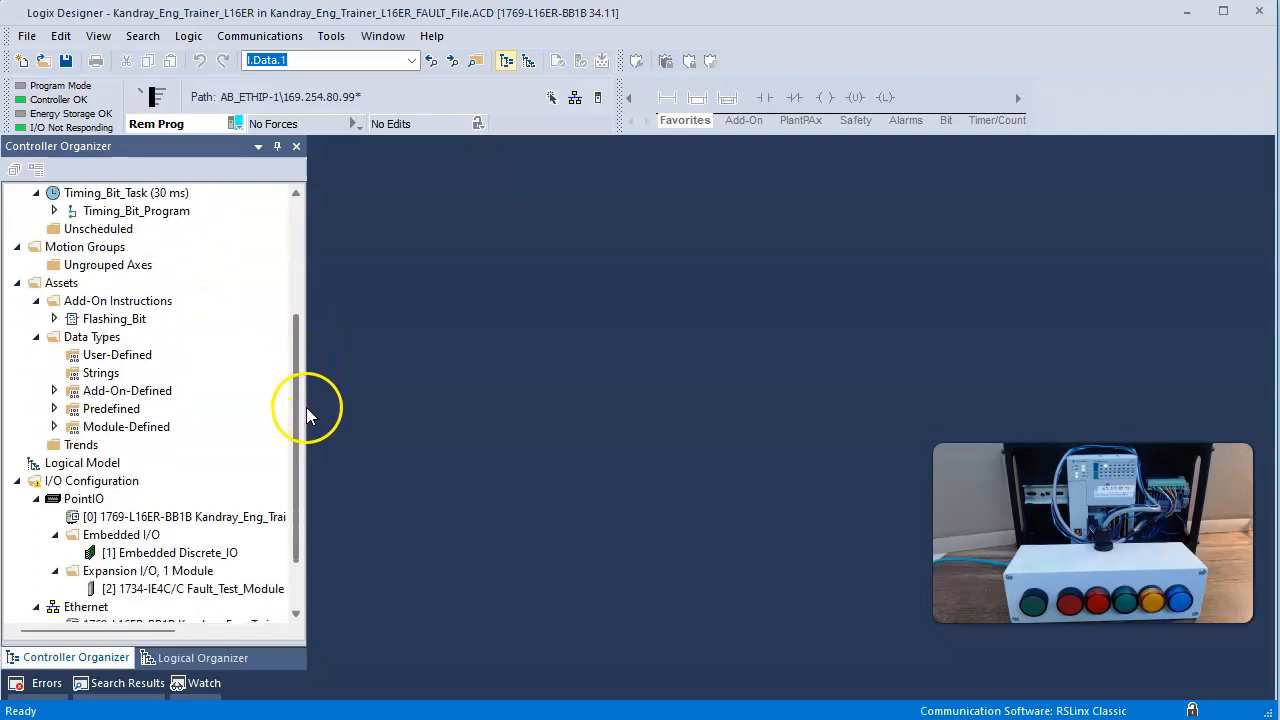
scroll(down, 3)
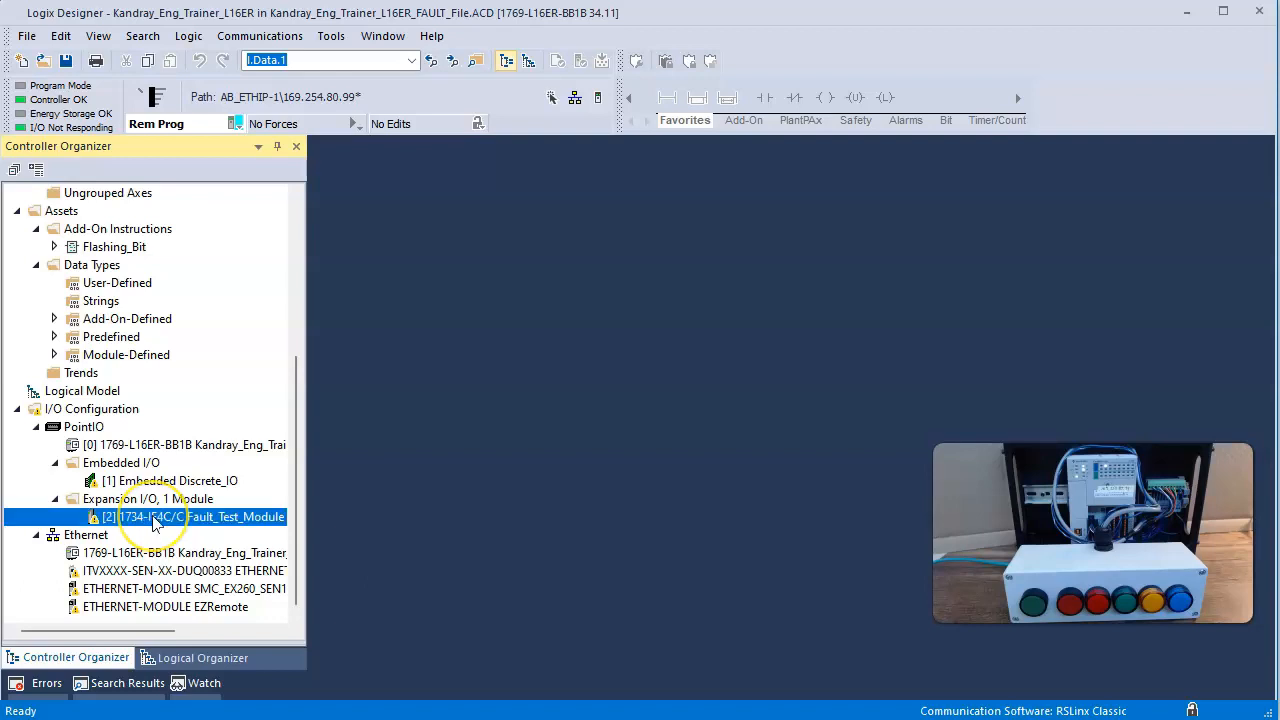
right_click(156, 516)
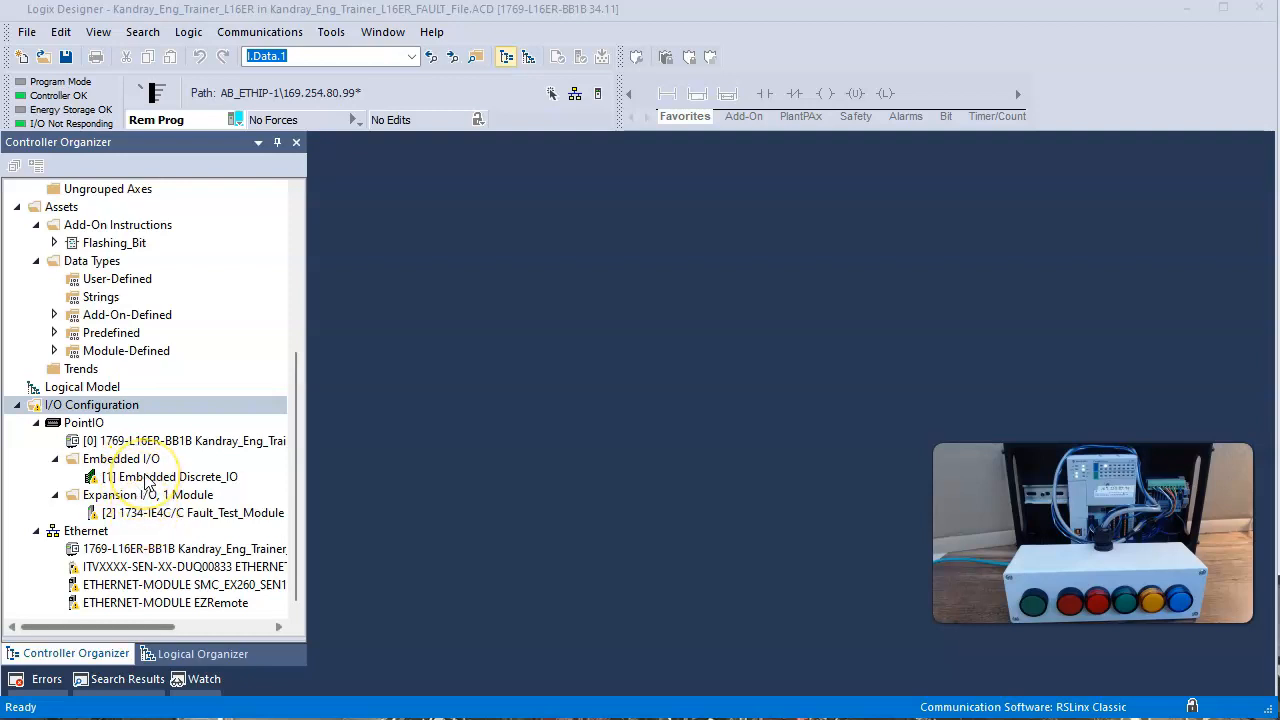
click(92, 404)
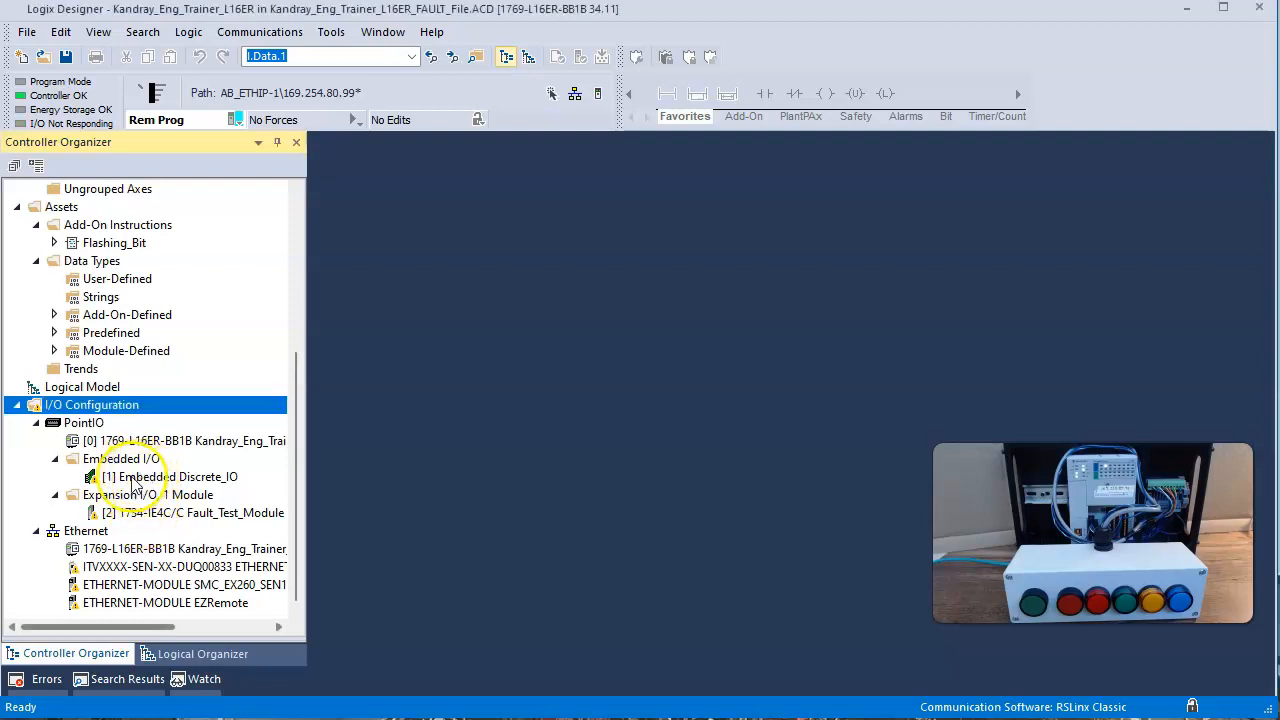
click(176, 476)
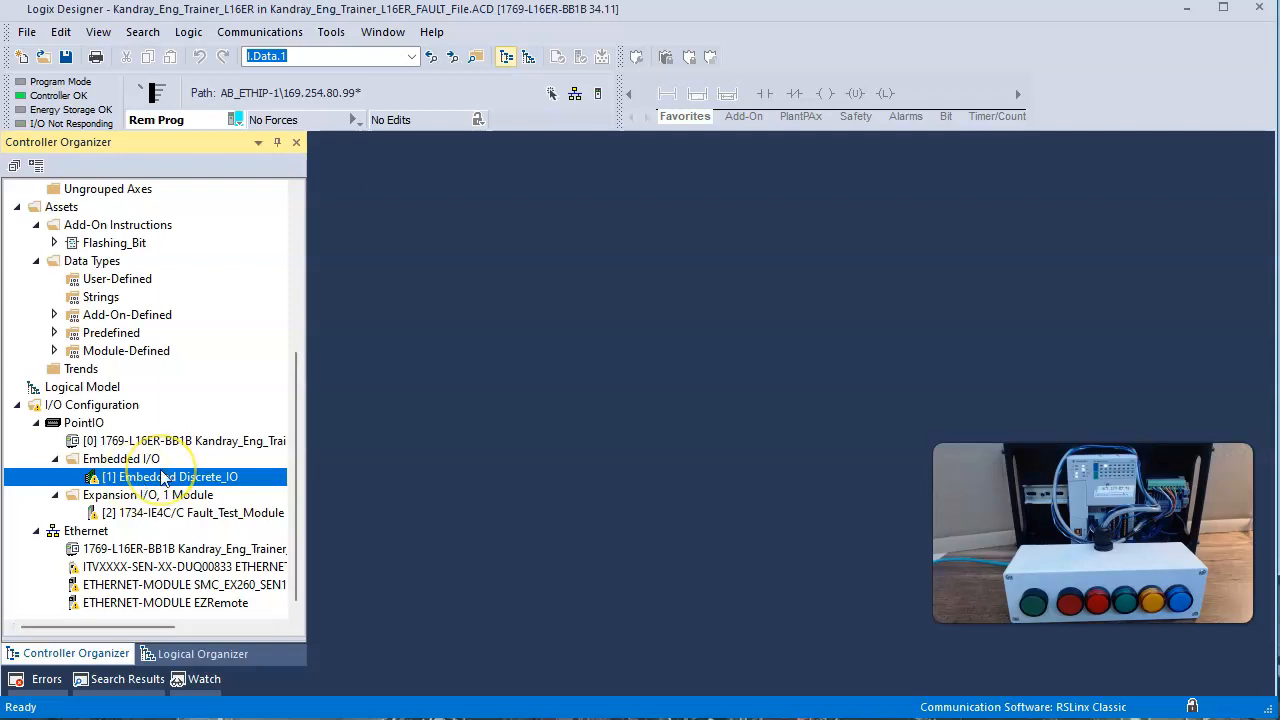
right_click(170, 476)
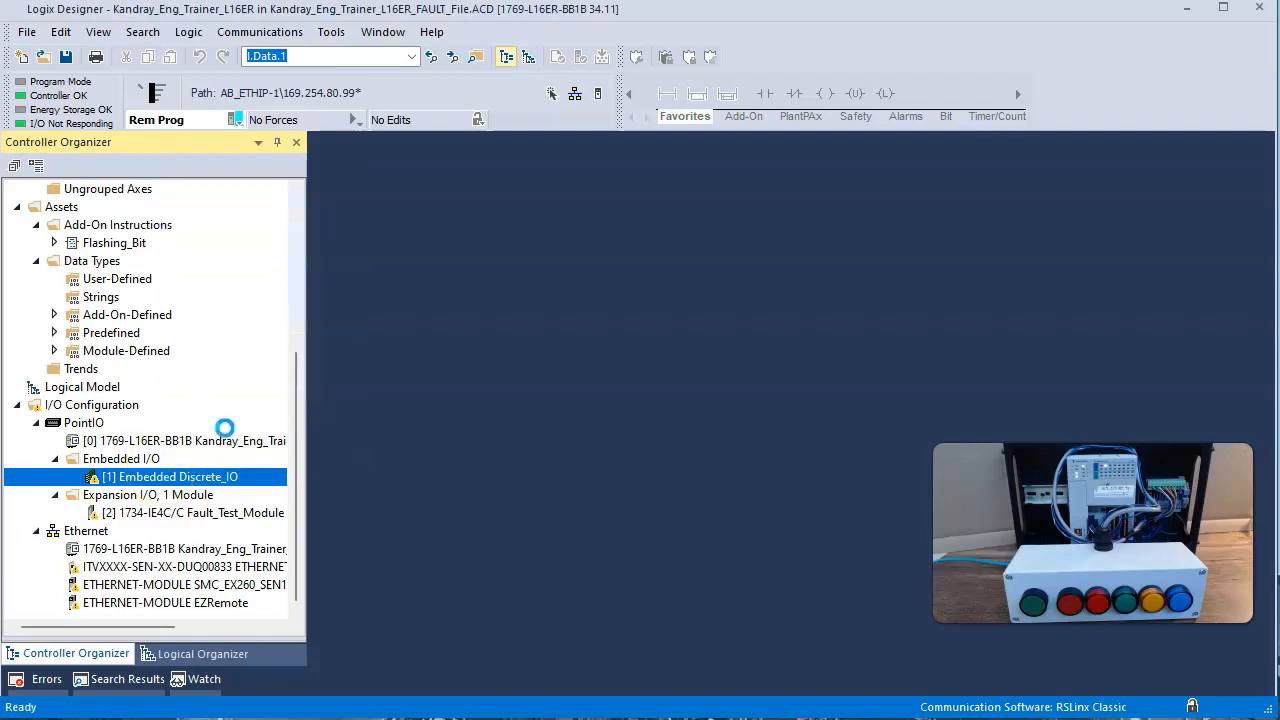
double_click(168, 476)
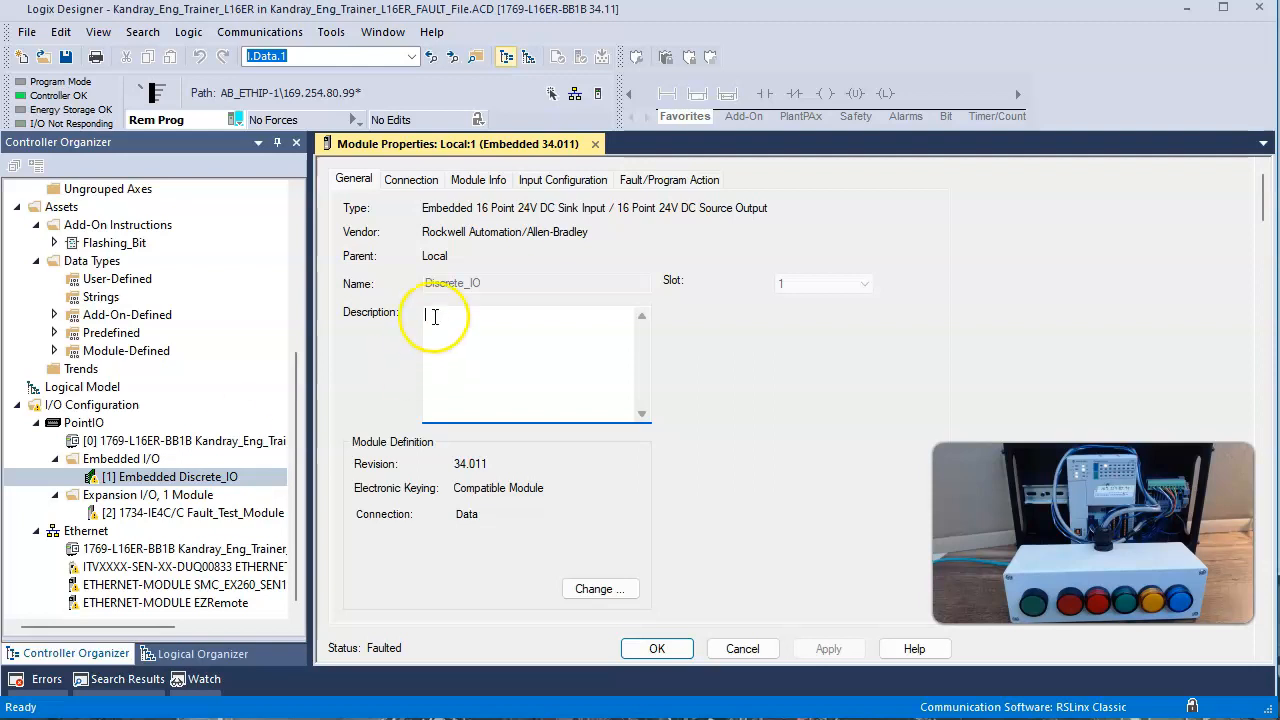
click(478, 180)
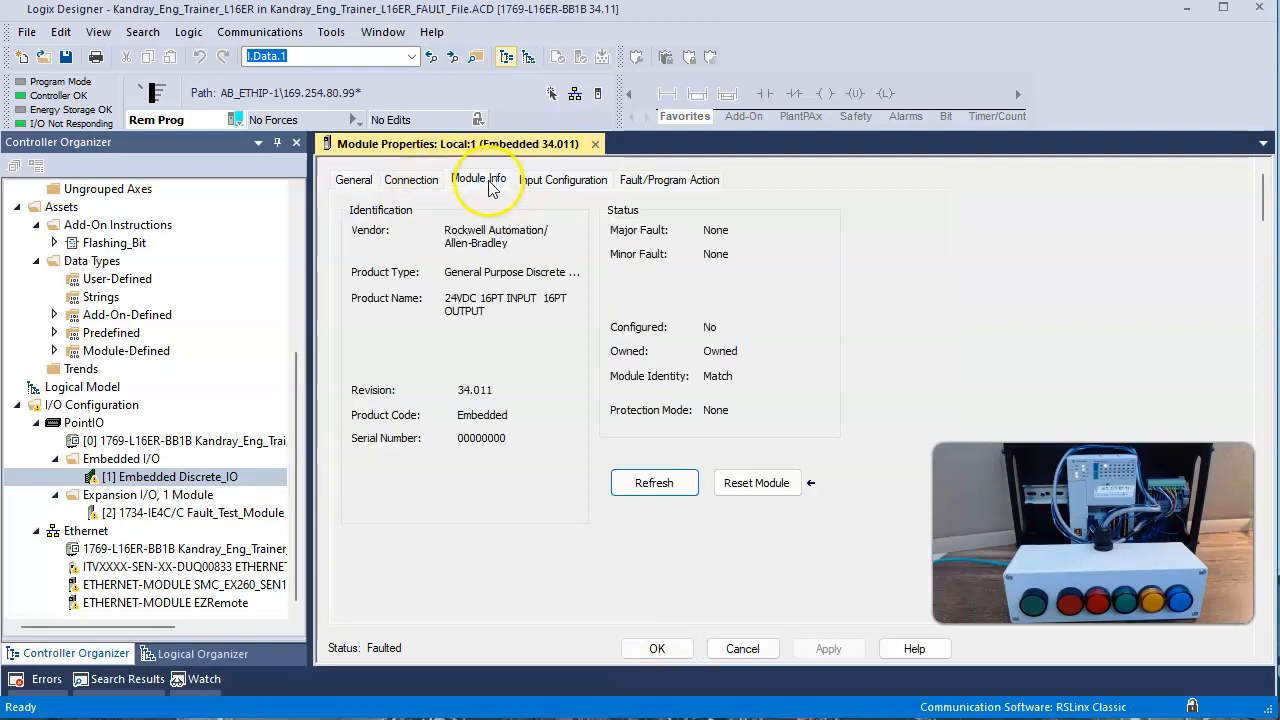
mouse_move(410, 280)
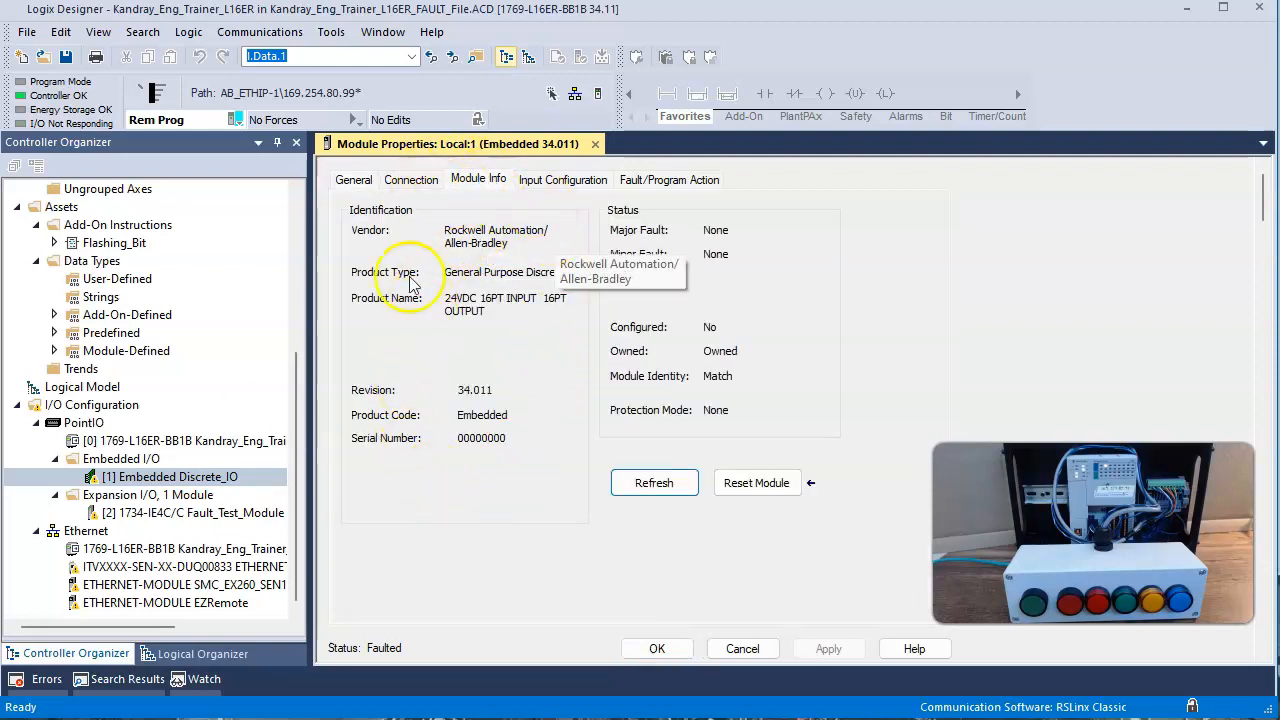
mouse_move(496, 444)
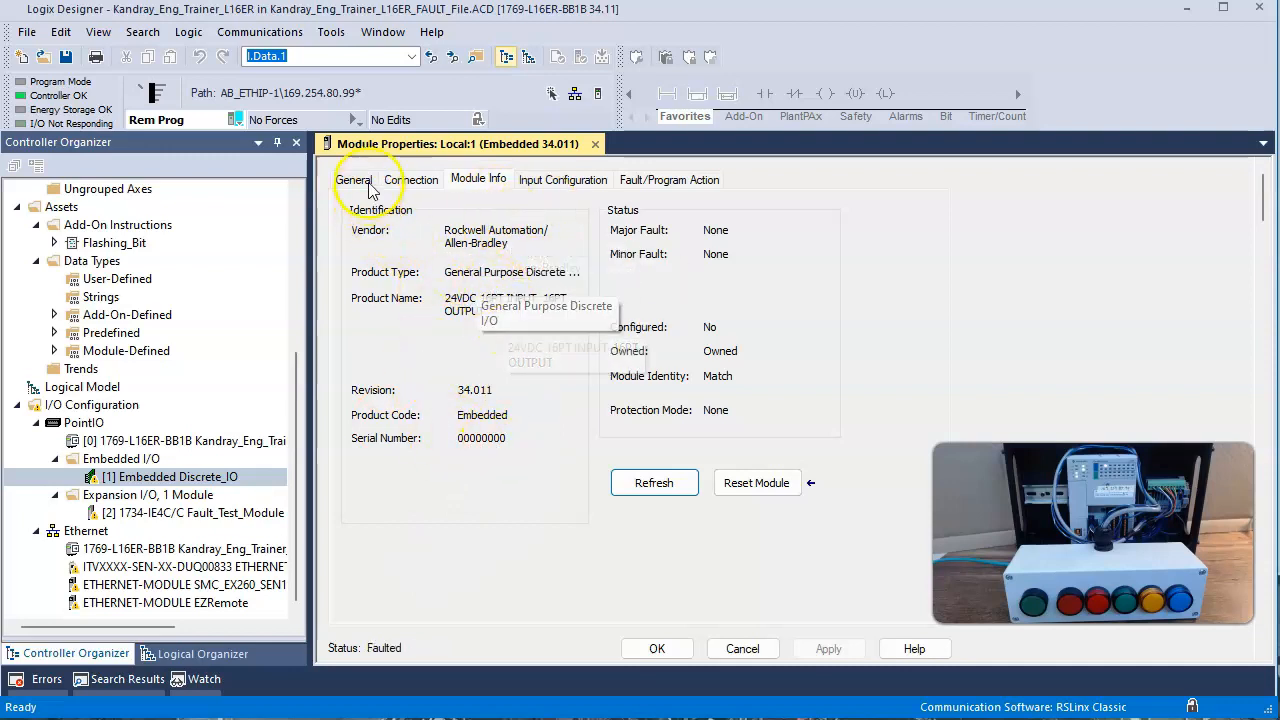
click(352, 180)
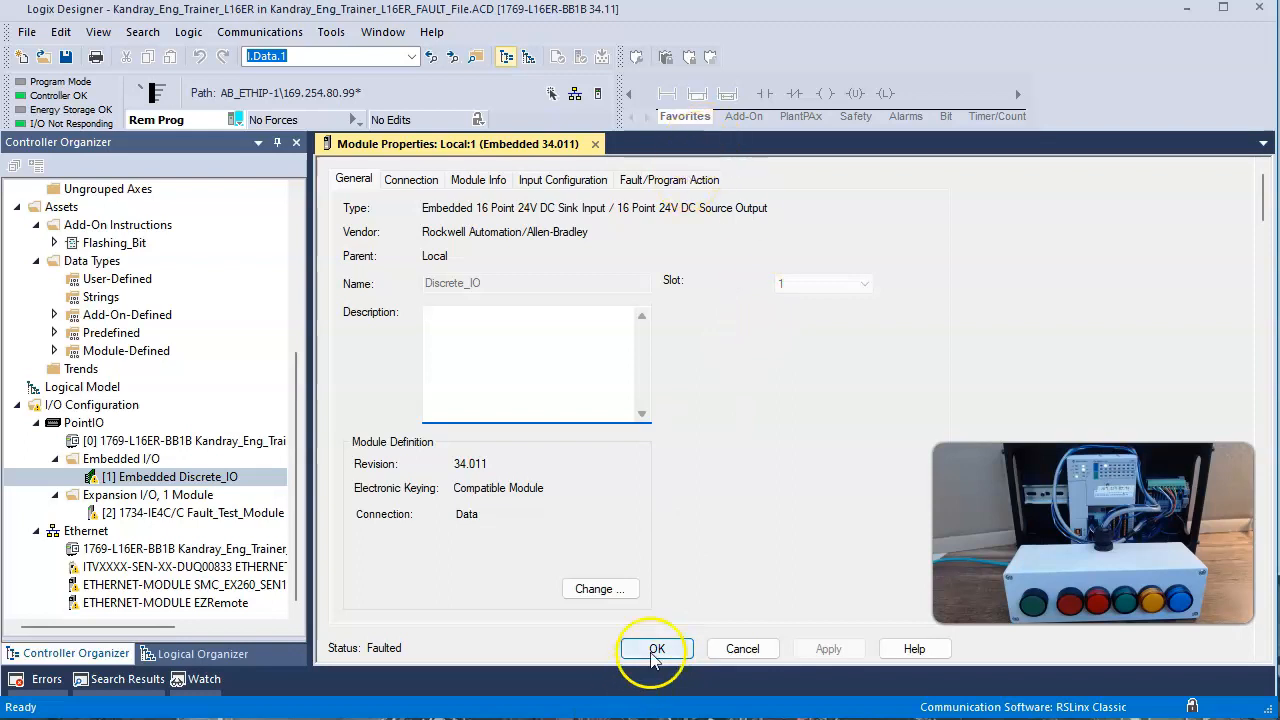
click(656, 648)
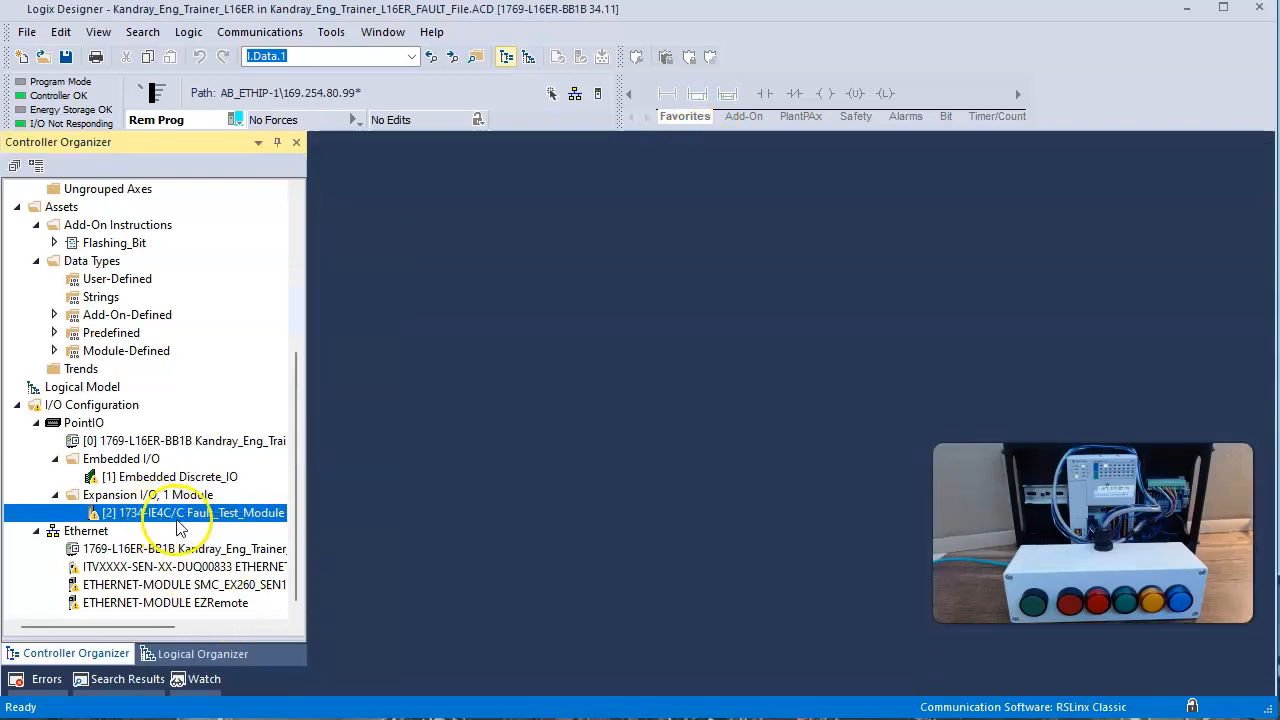
mouse_move(236, 524)
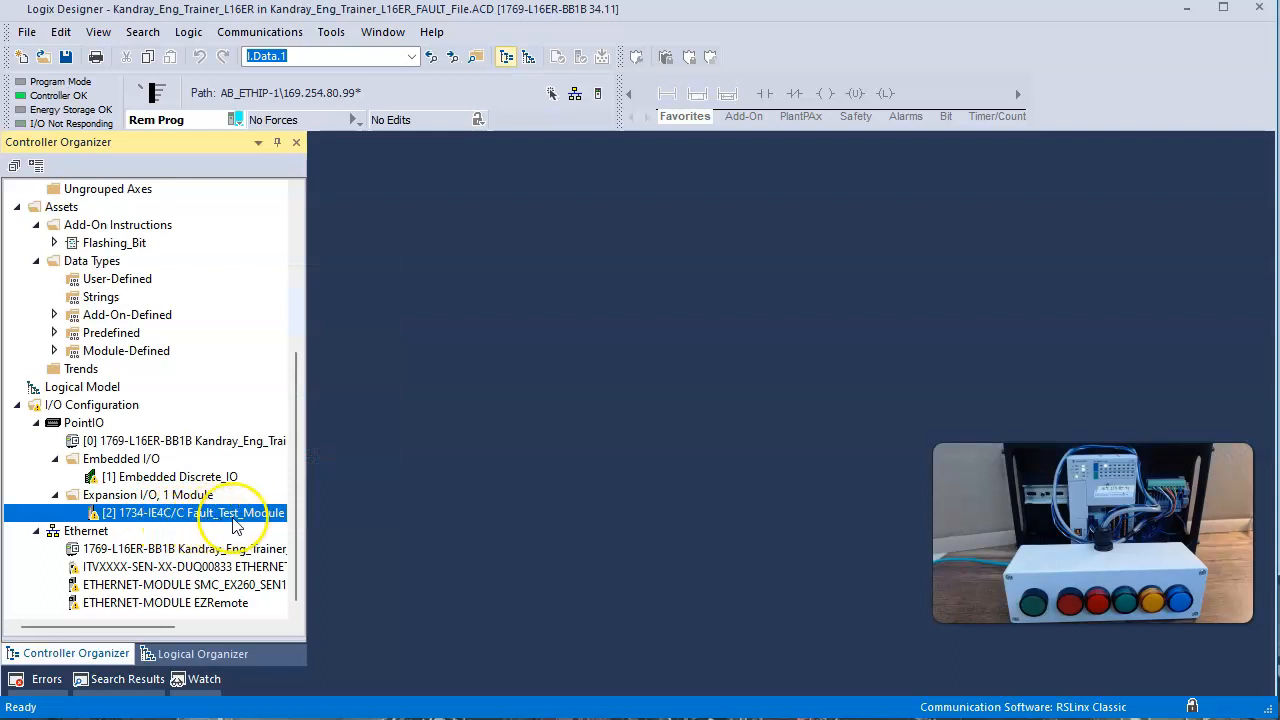
Step: Review the 1734-IE4C Fault_Test_Module's Connection timeout fault and its Module Info status
right_click(200, 512)
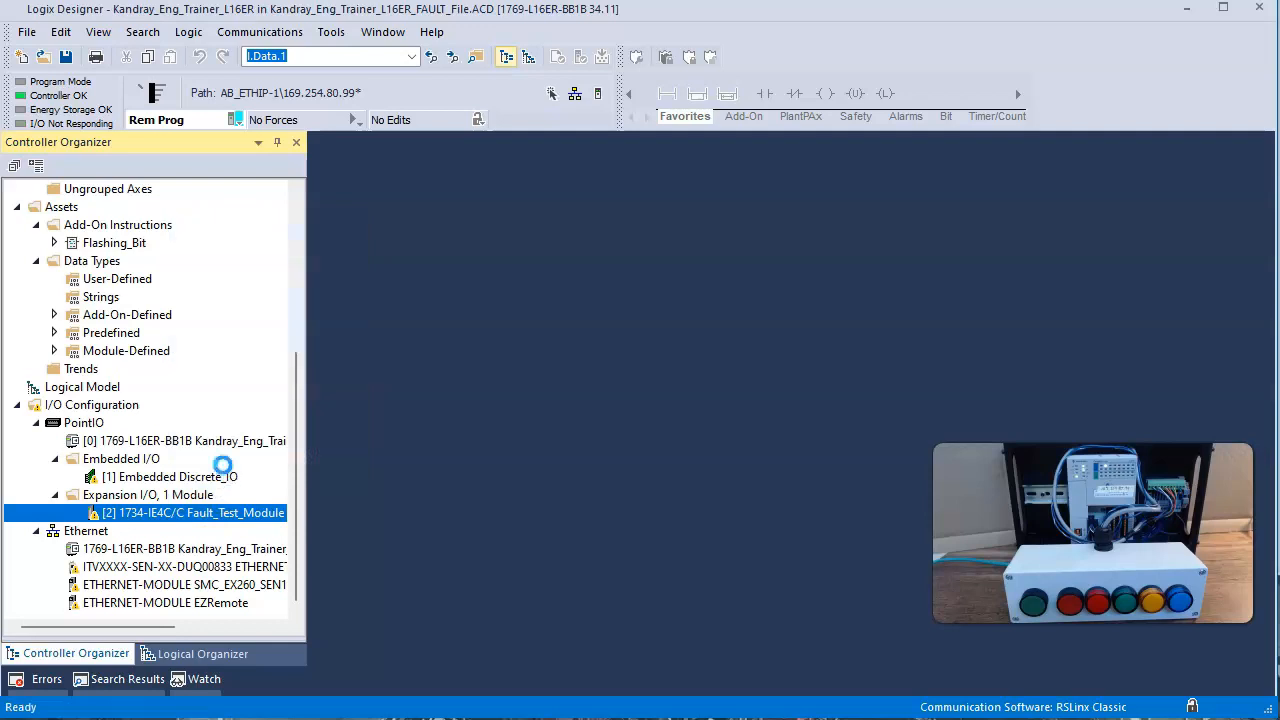
double_click(190, 512)
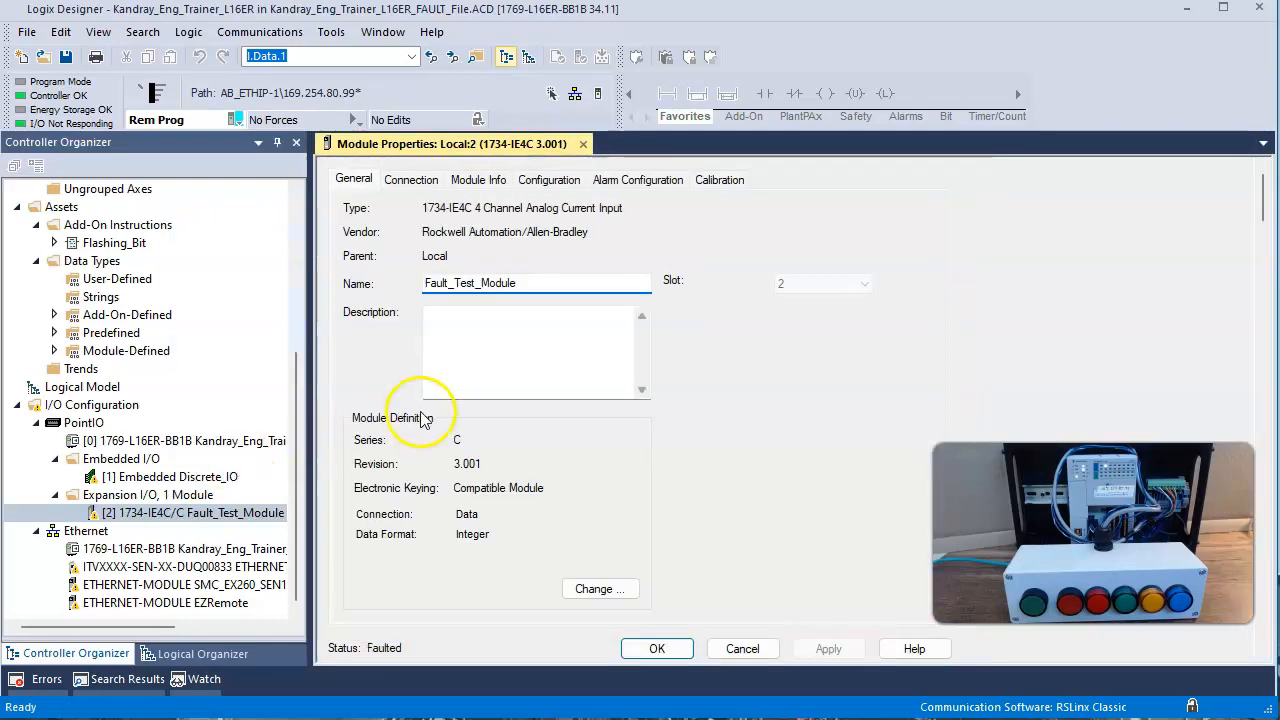
click(412, 180)
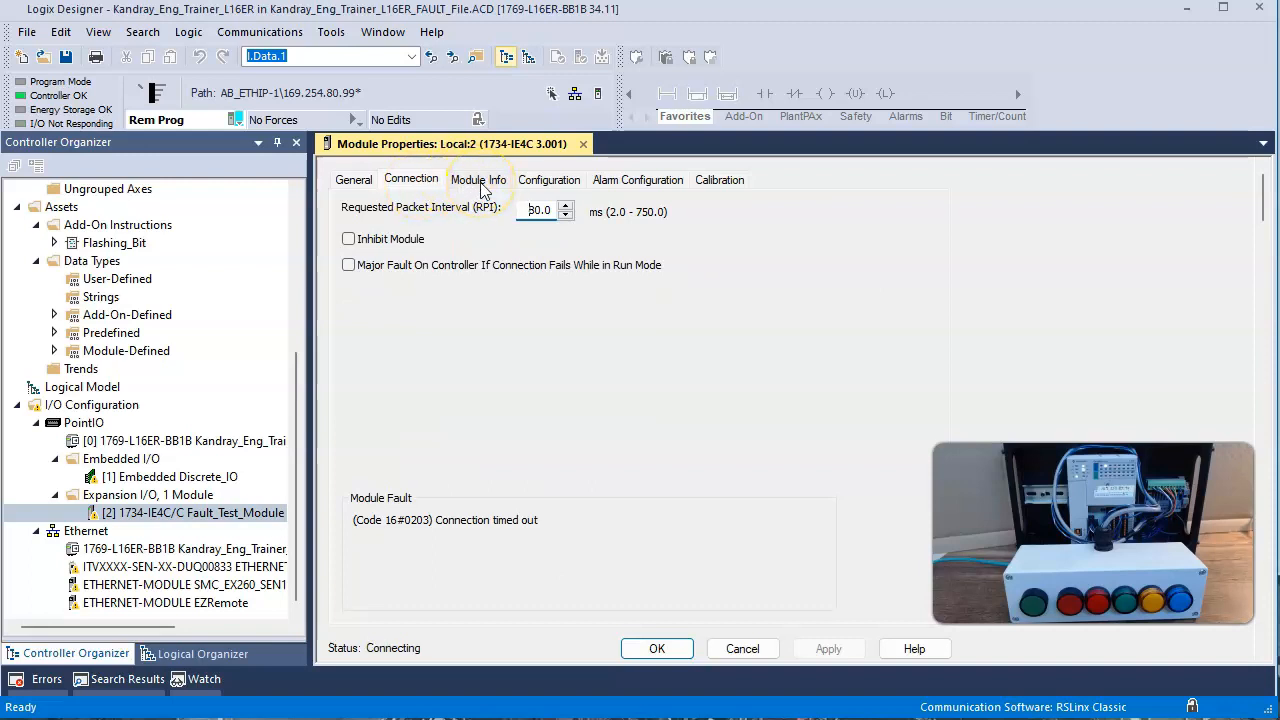
click(478, 180)
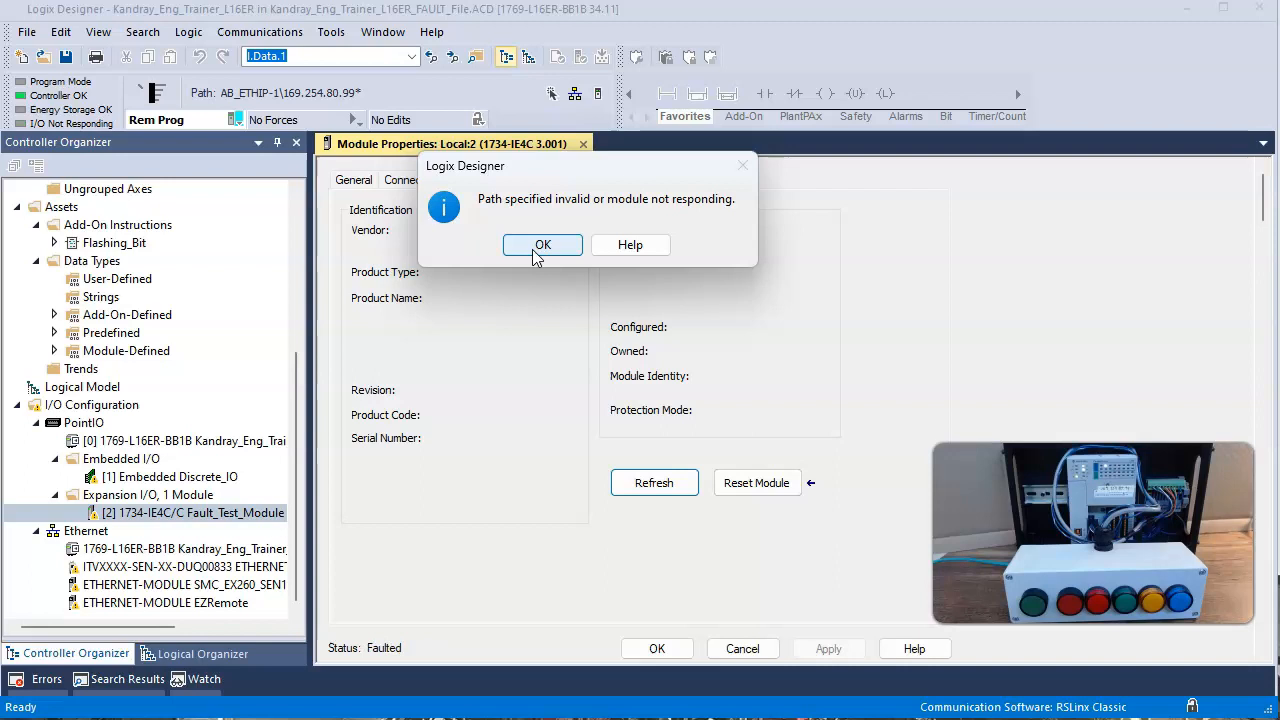
Step: Acknowledge the 'Path specified invalid' message, attempt a reset, and cancel out of Module Properties
click(542, 244)
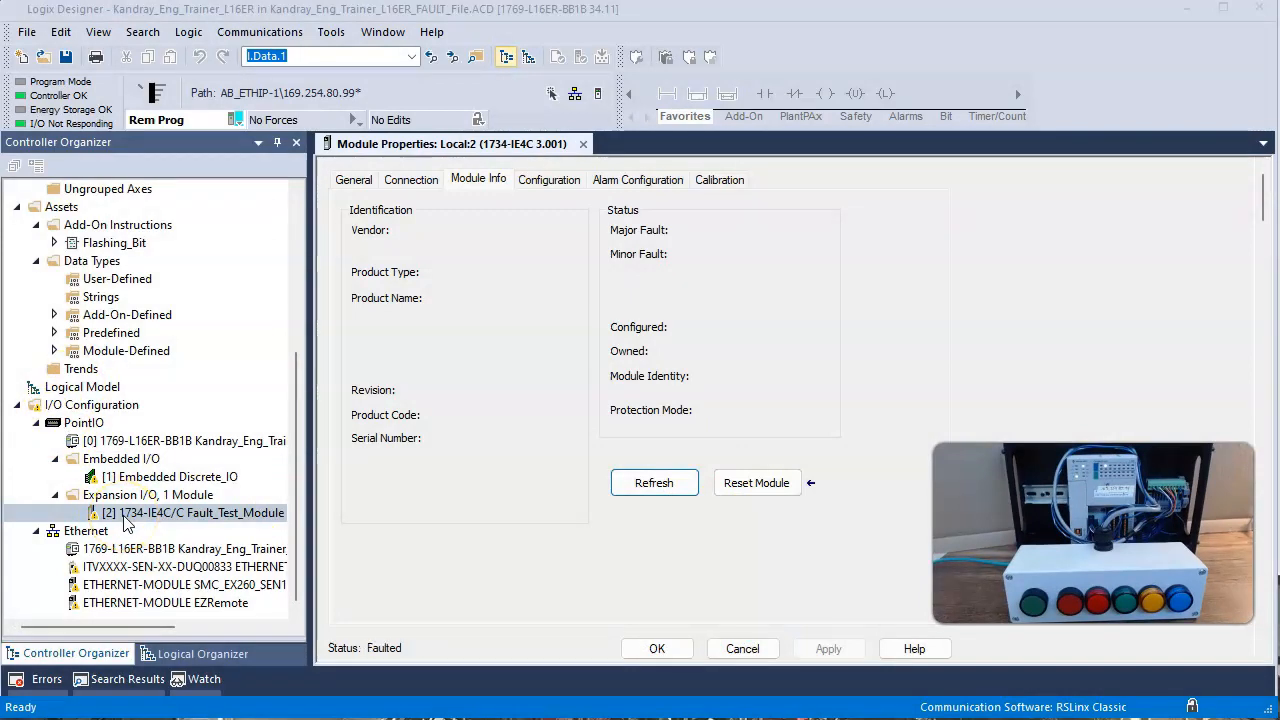
click(756, 482)
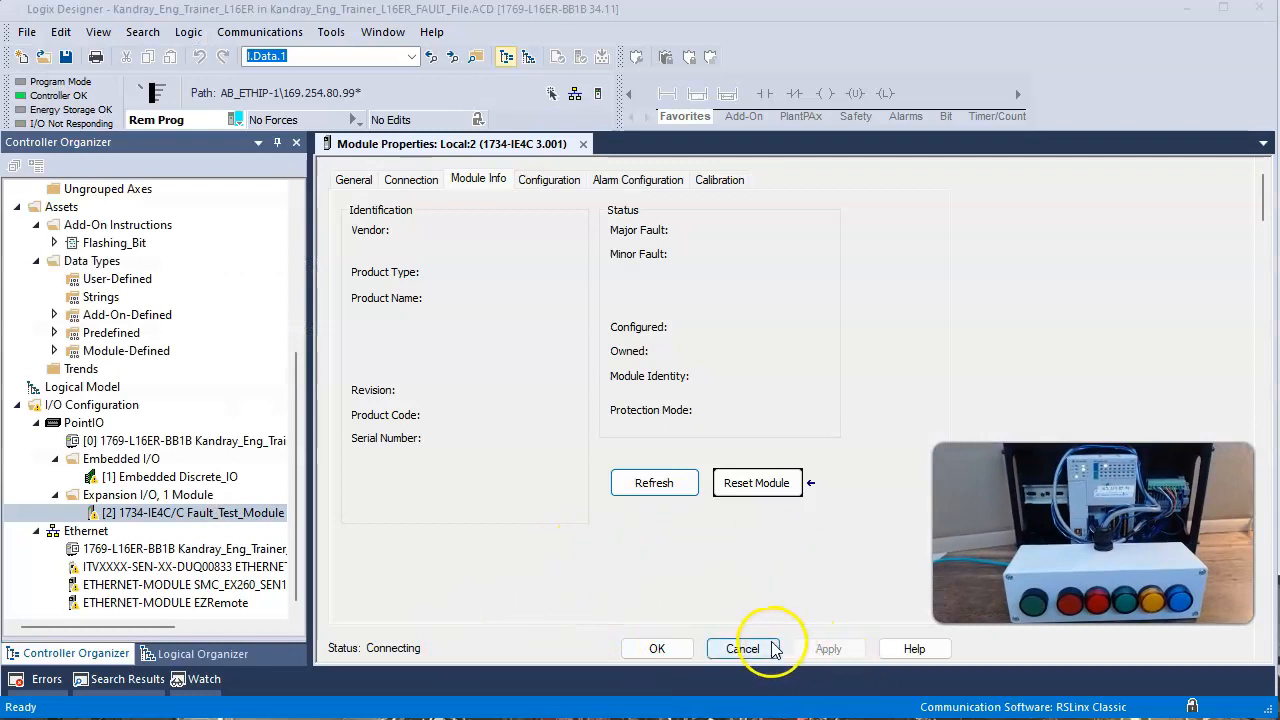
click(742, 648)
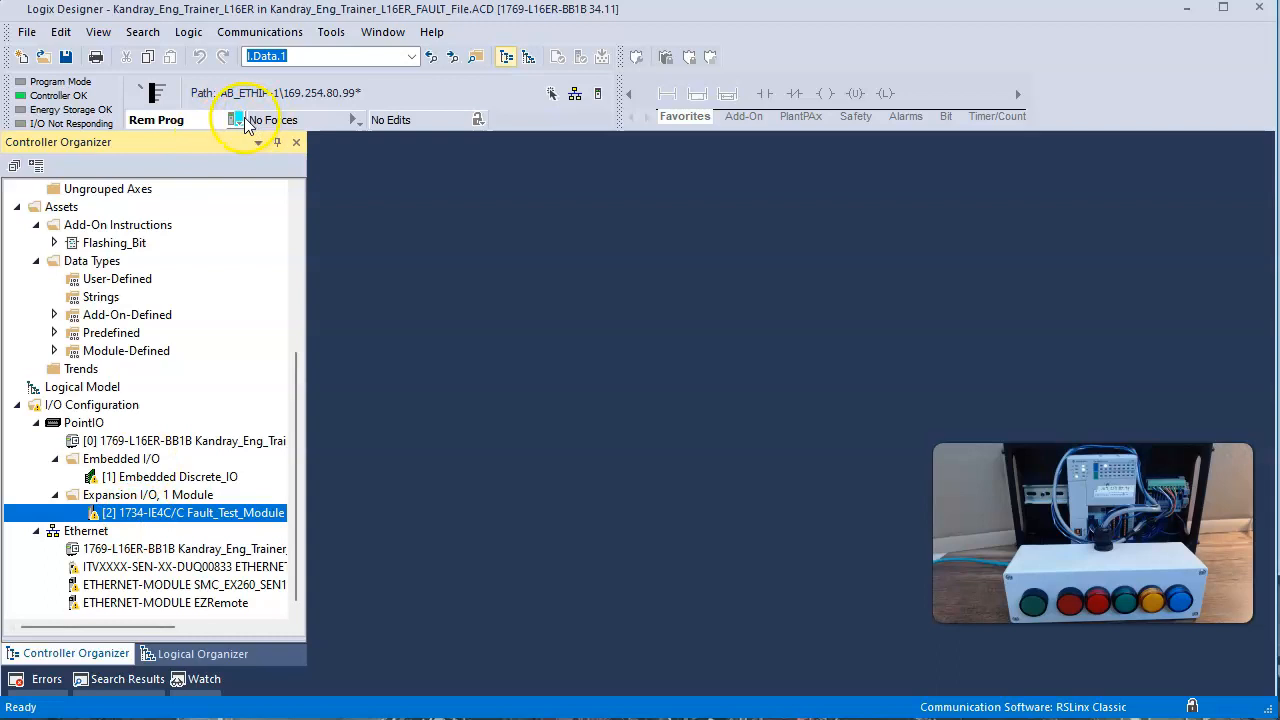
Step: Request Run Mode from Rem Prog and acknowledge the incomplete transition message
click(236, 120)
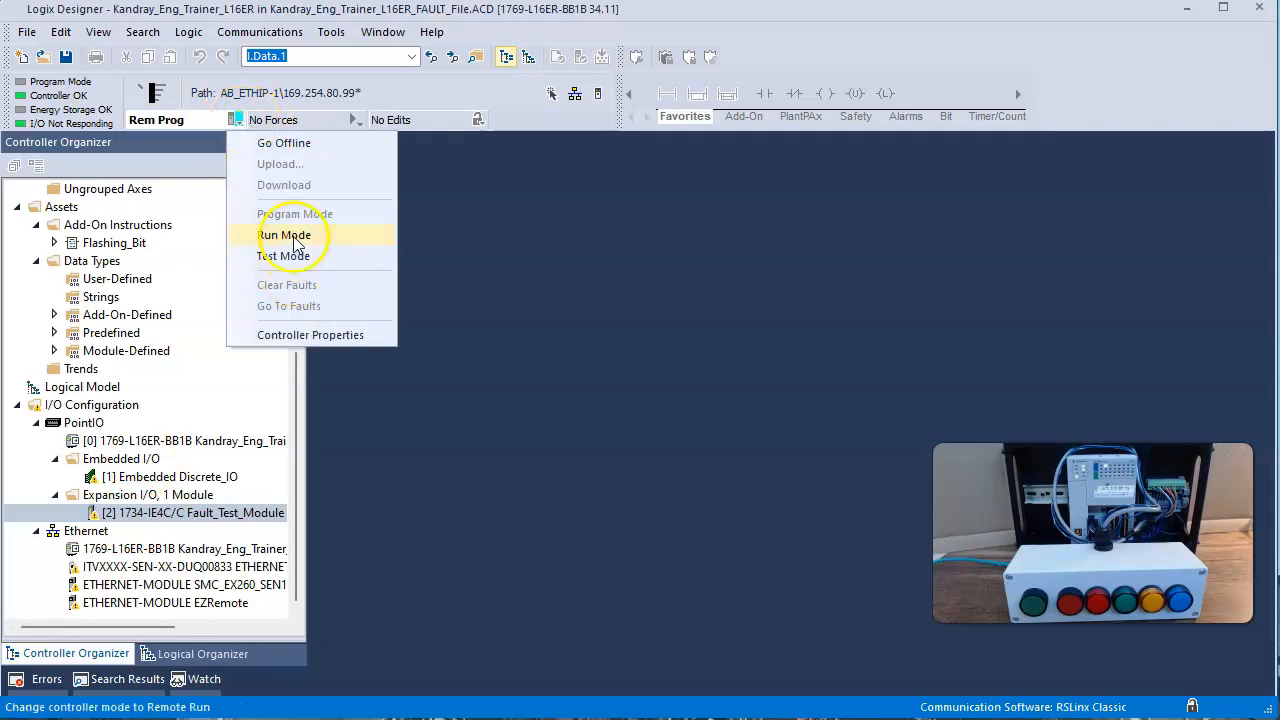
click(284, 236)
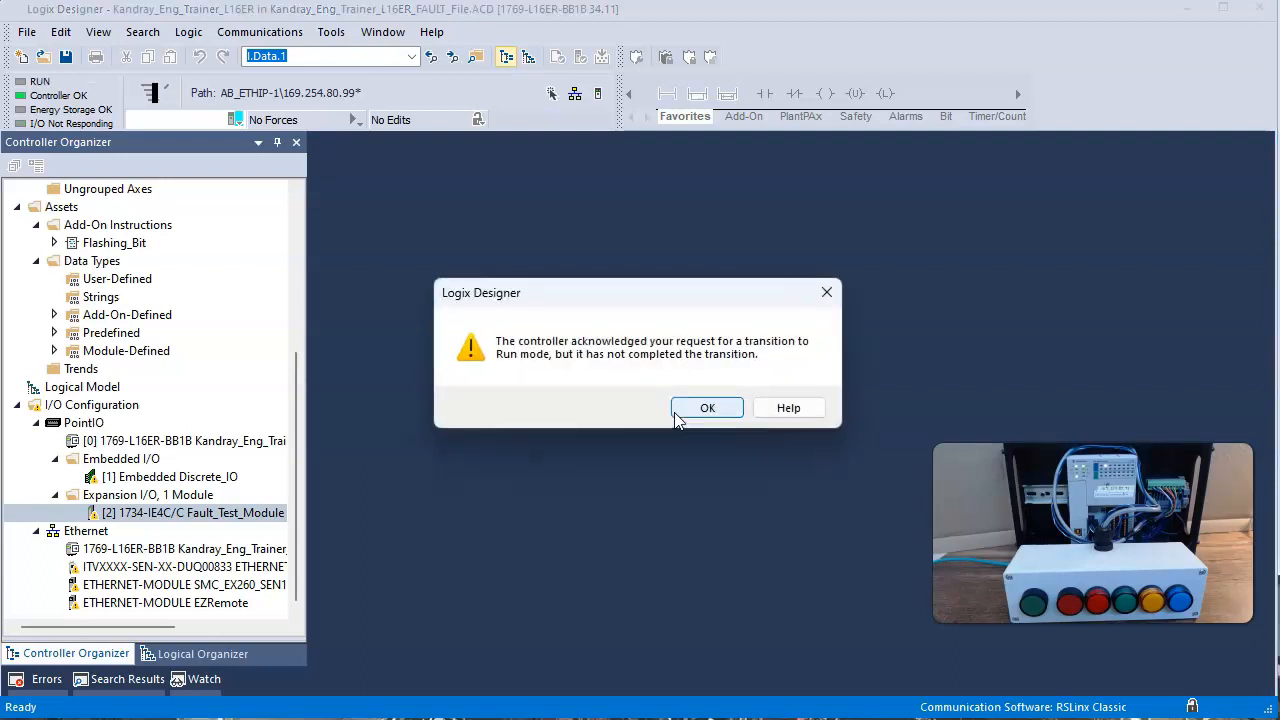
click(708, 408)
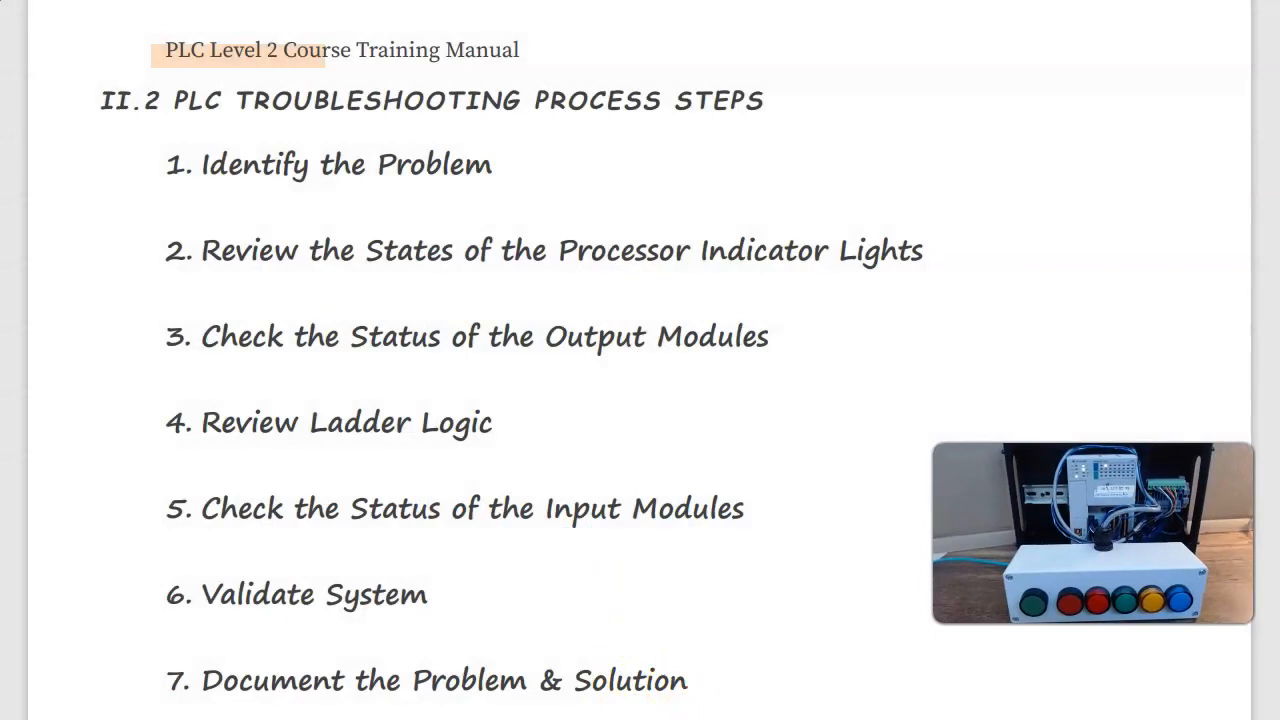
mouse_move(818, 678)
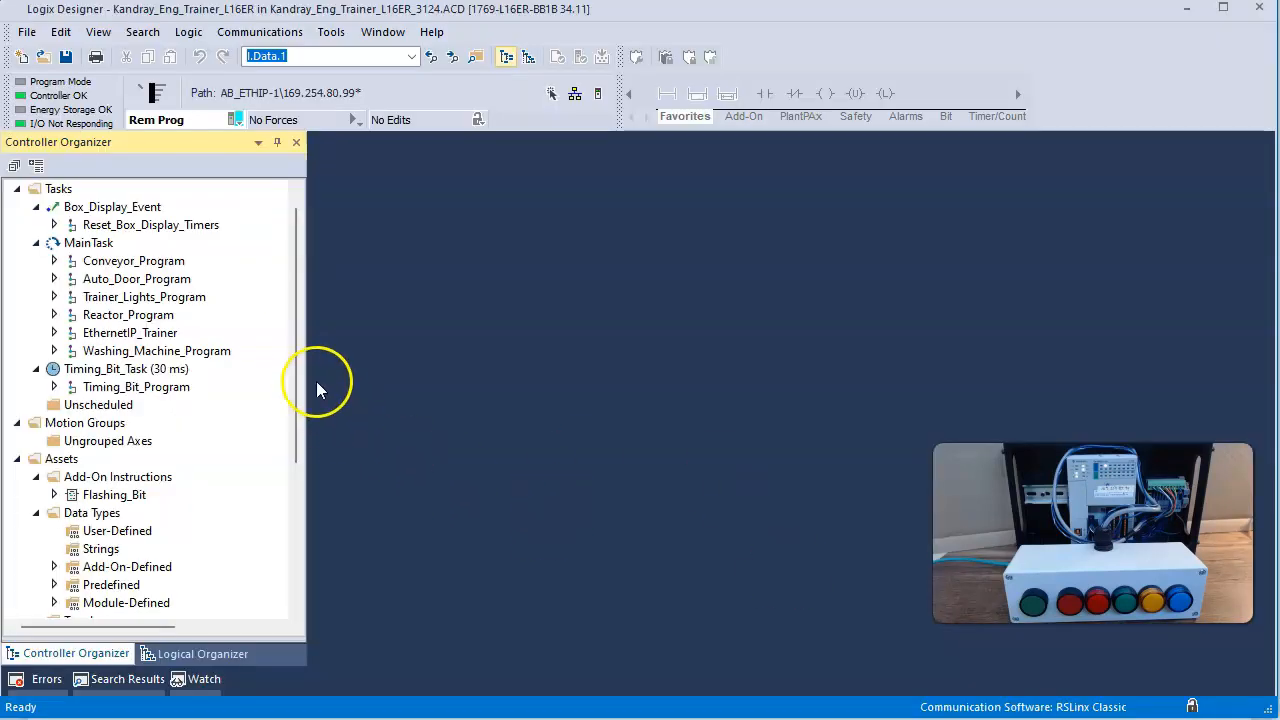
Step: Switch the controller from Rem Prog to Remote Run and confirm the change
click(236, 120)
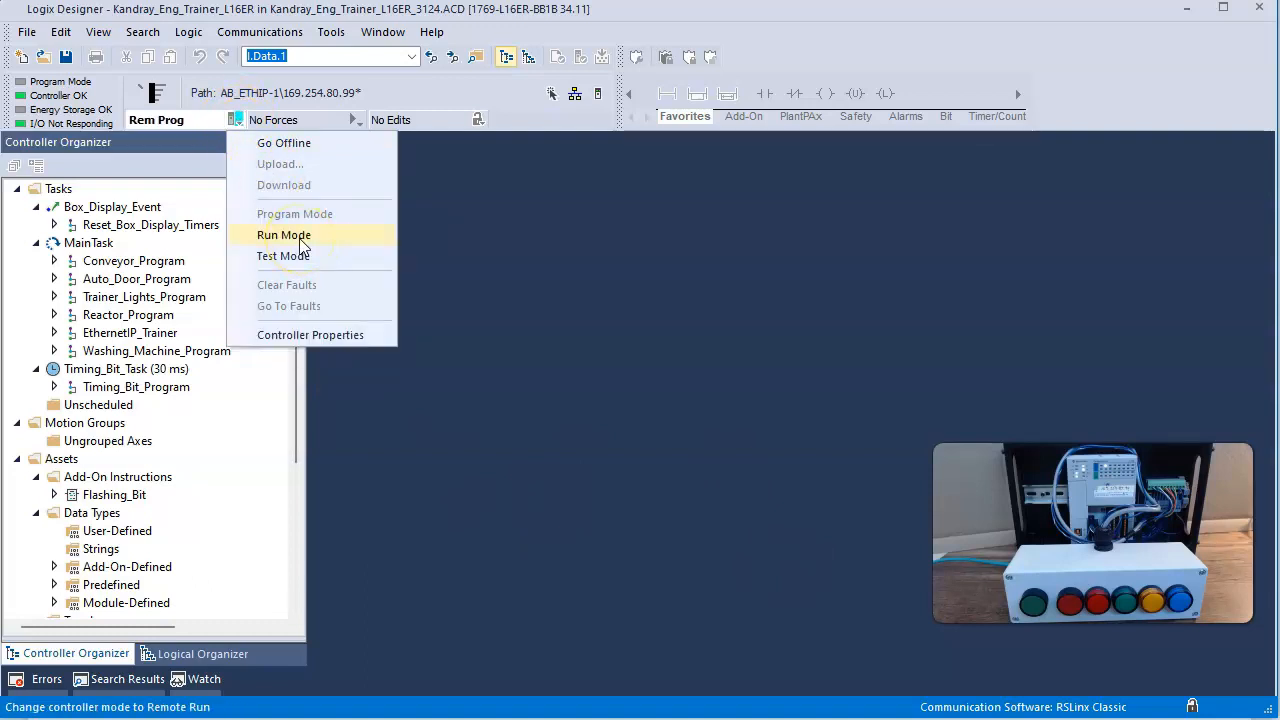
click(284, 234)
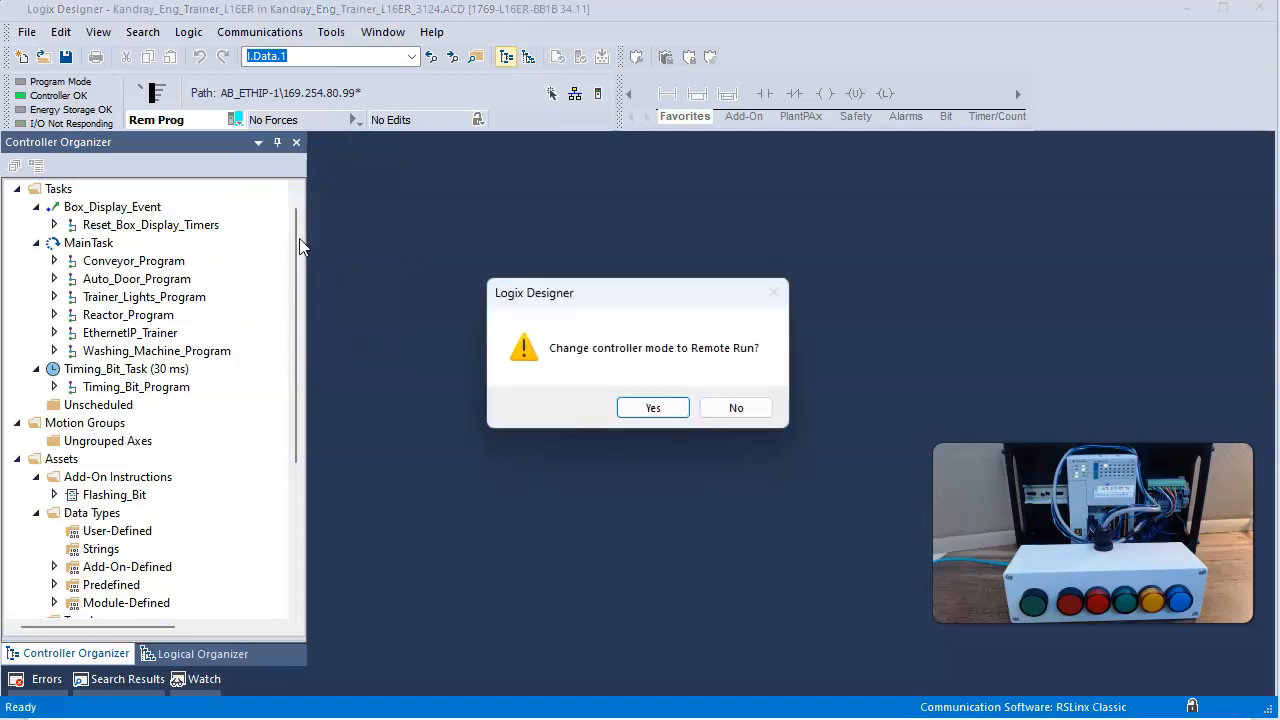
click(652, 408)
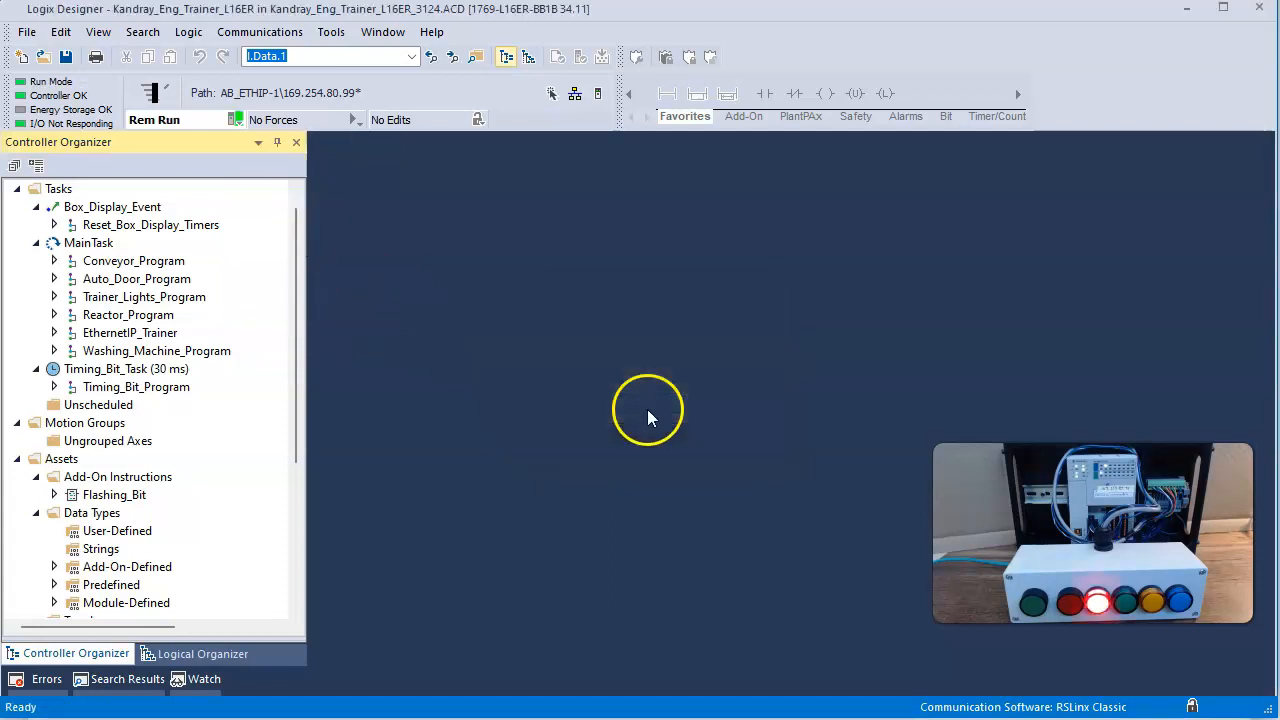
mouse_move(810, 476)
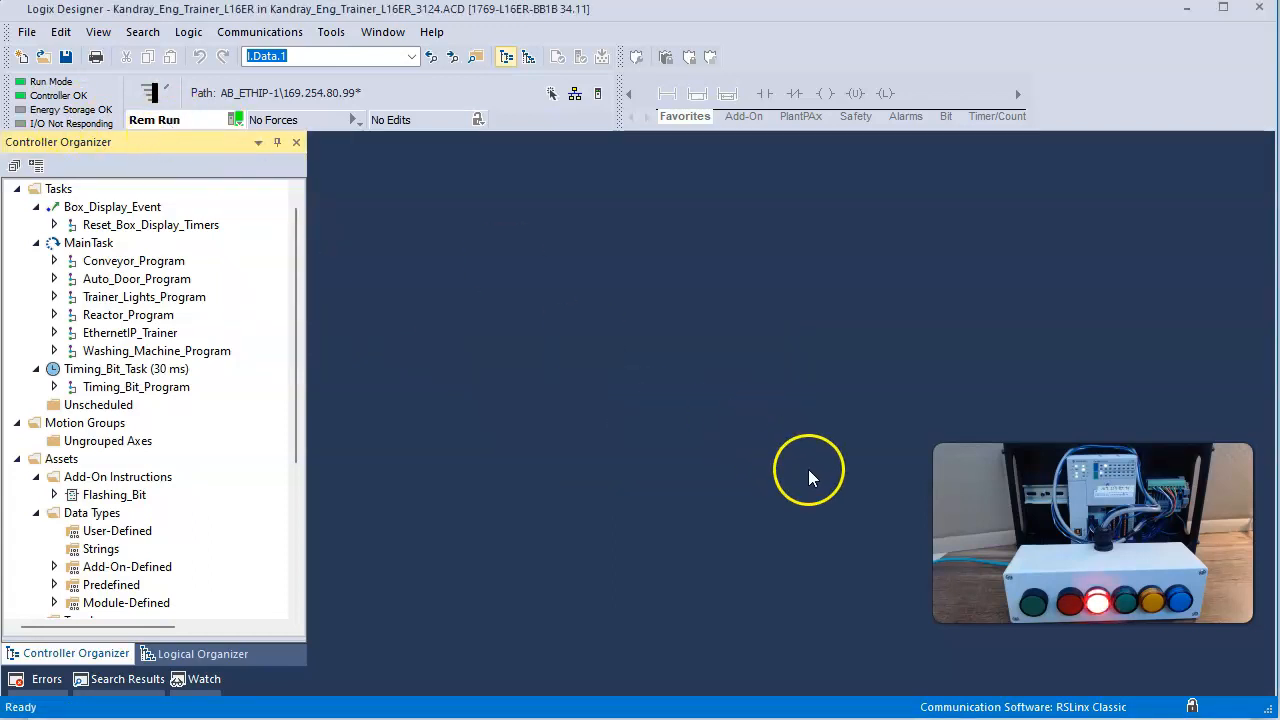